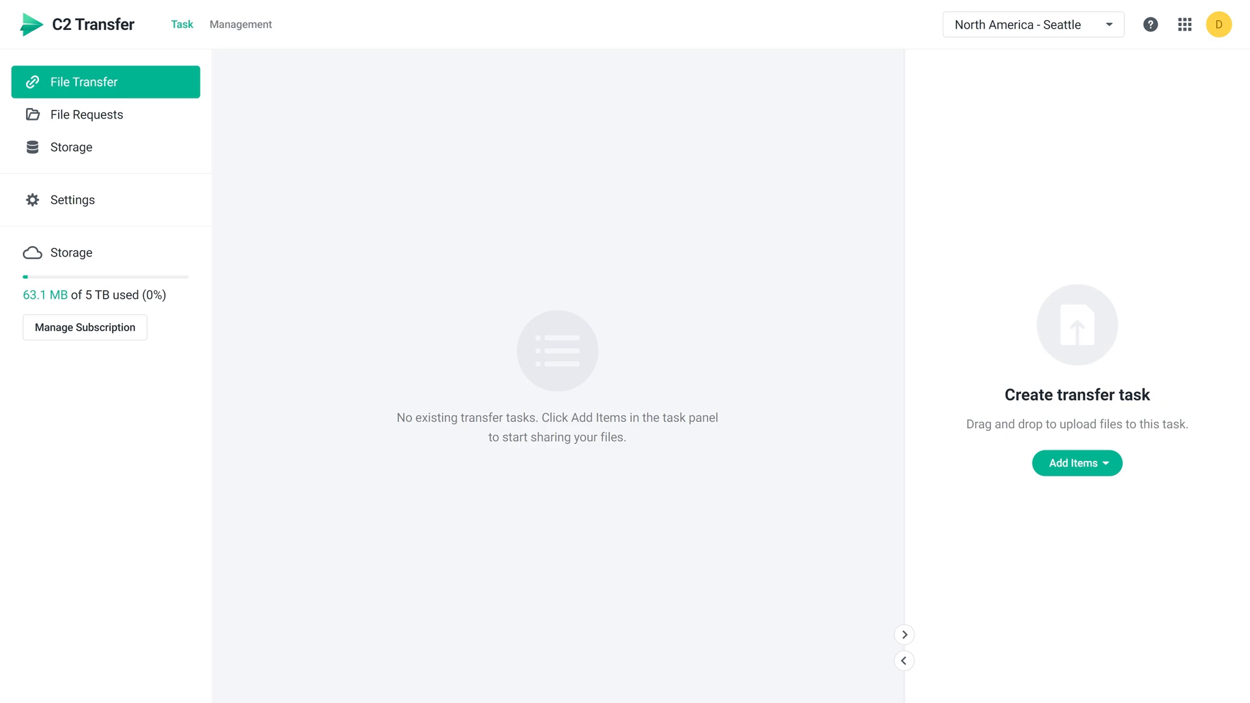
Step: Add the Demo_Product release report PDF as the first item of a new transfer task
click(903, 660)
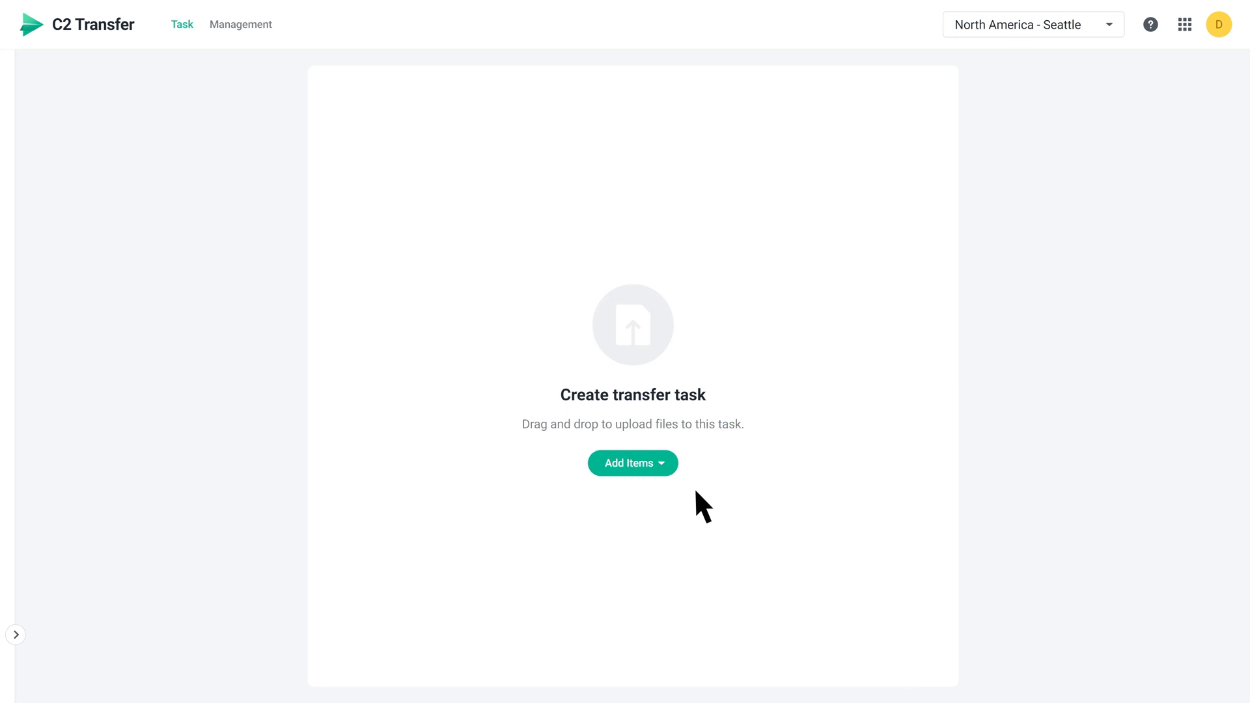
click(632, 463)
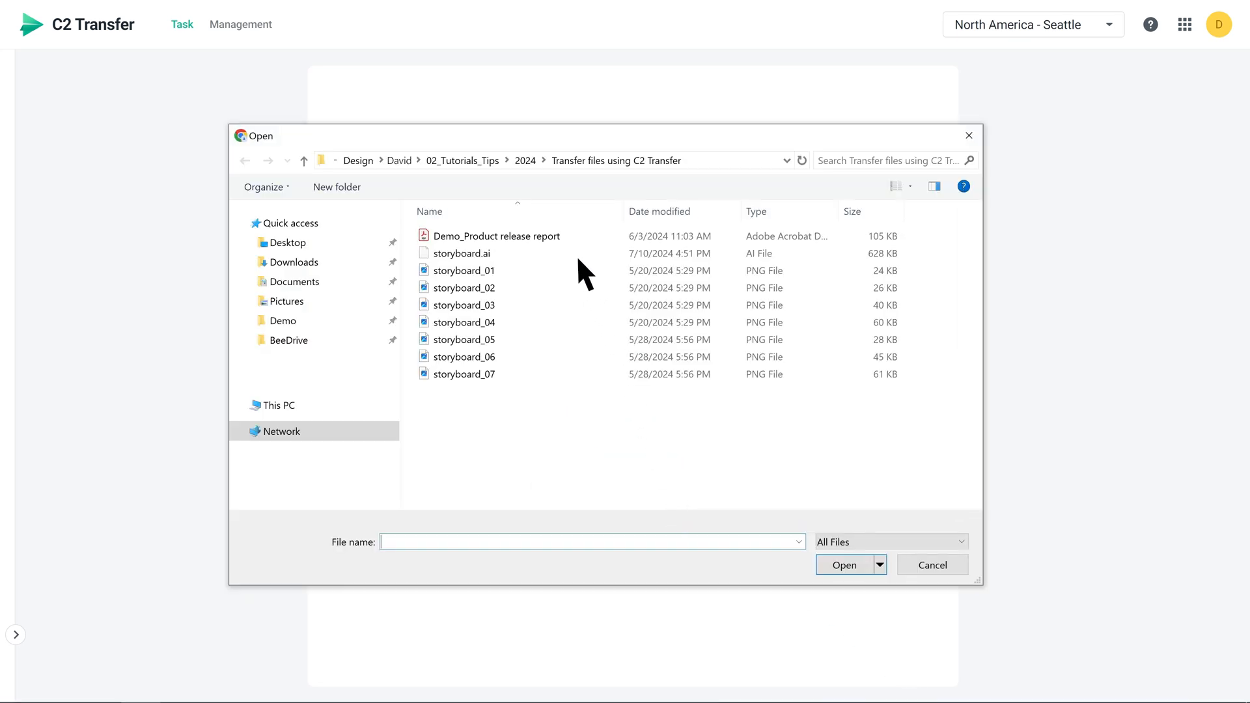
click(844, 565)
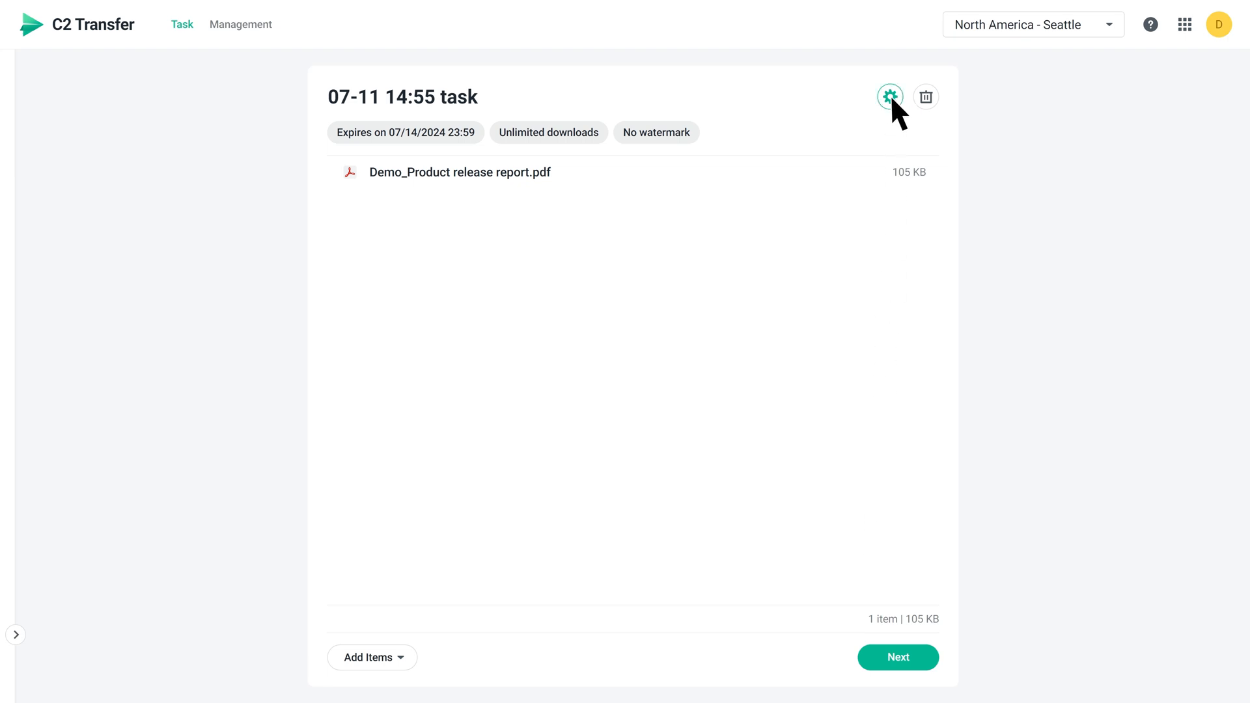
Step: Name the task 'Demo task', limit one download per file and delete files upon expiration
click(889, 96)
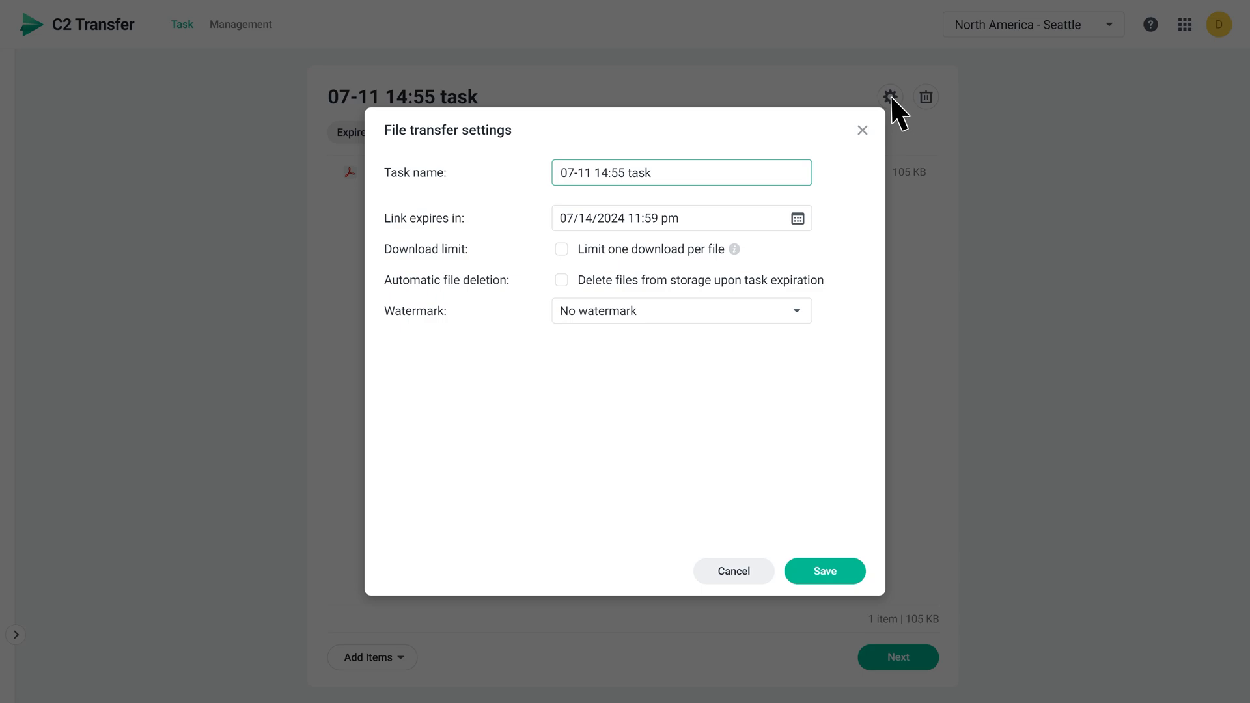
text(Demo task)
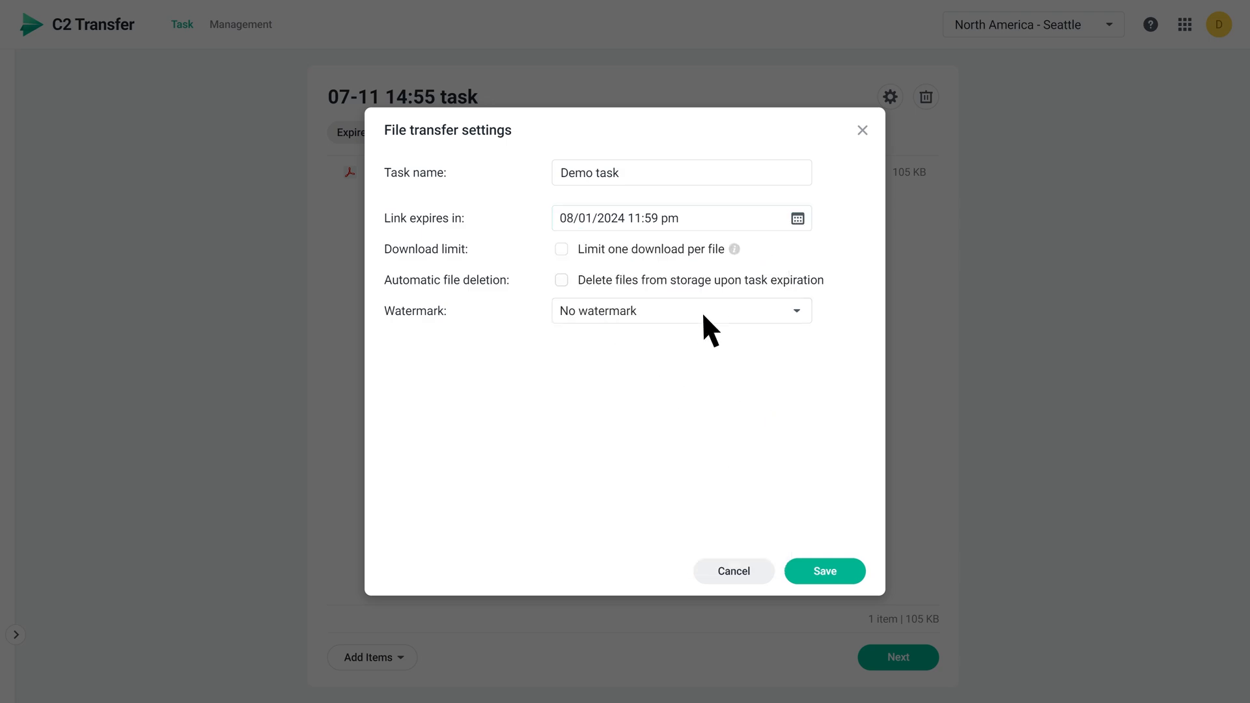
click(561, 249)
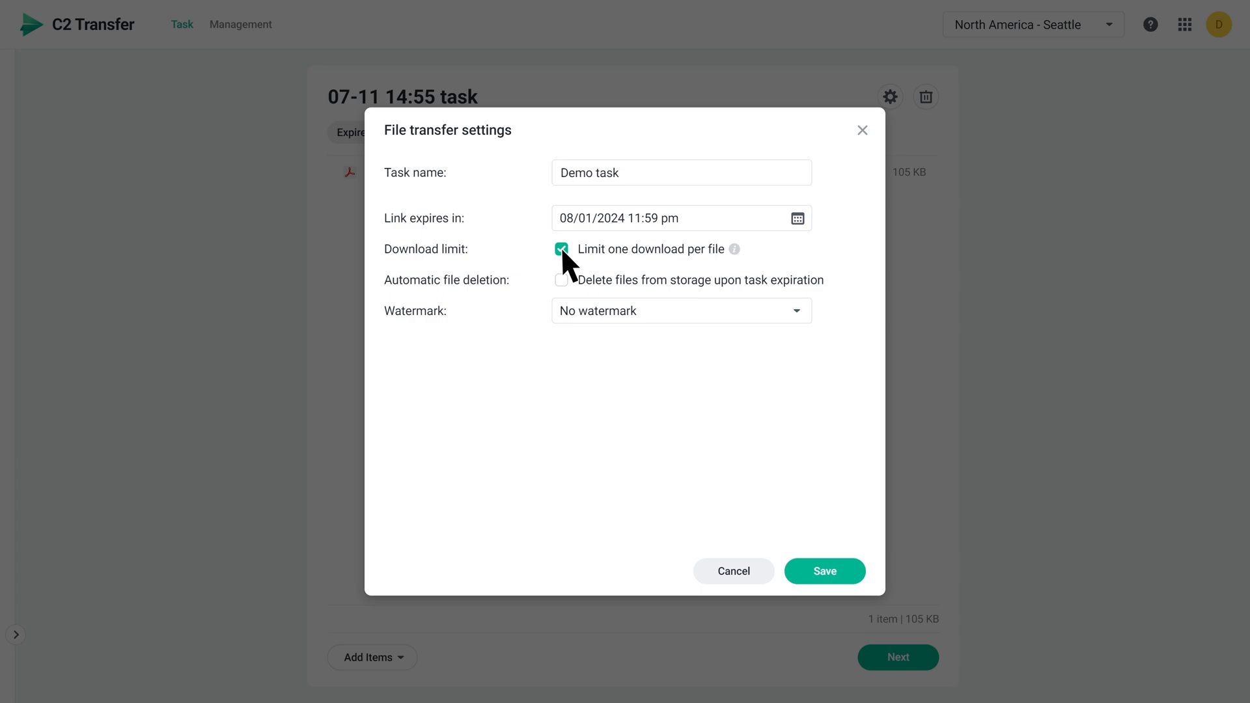
click(561, 280)
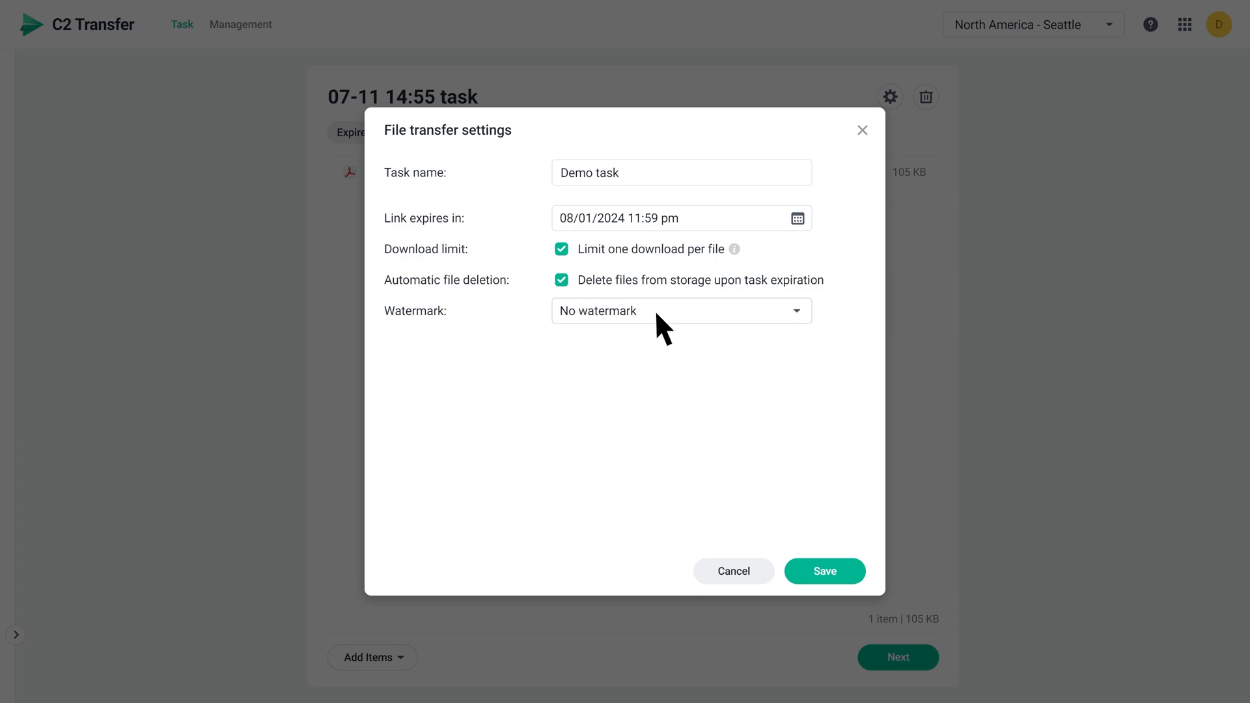
Step: Choose a text watermark showing %Visitor contact% on the task's files
click(680, 310)
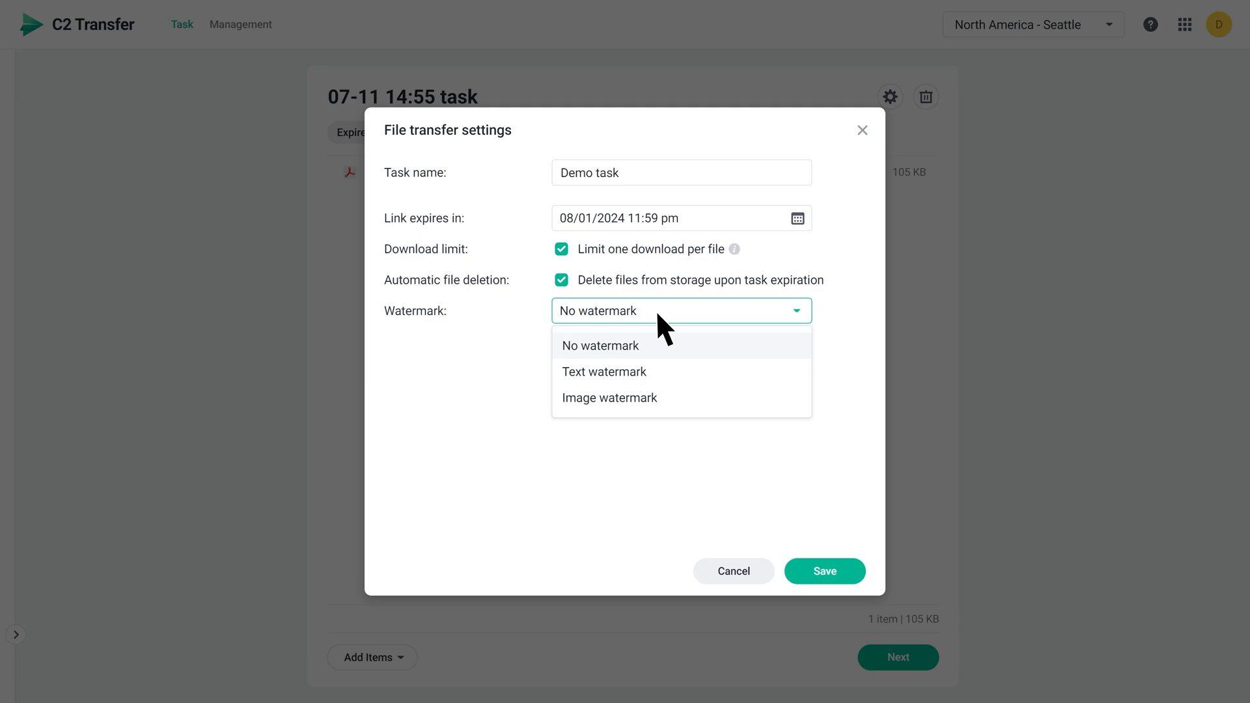
mouse_move(662, 372)
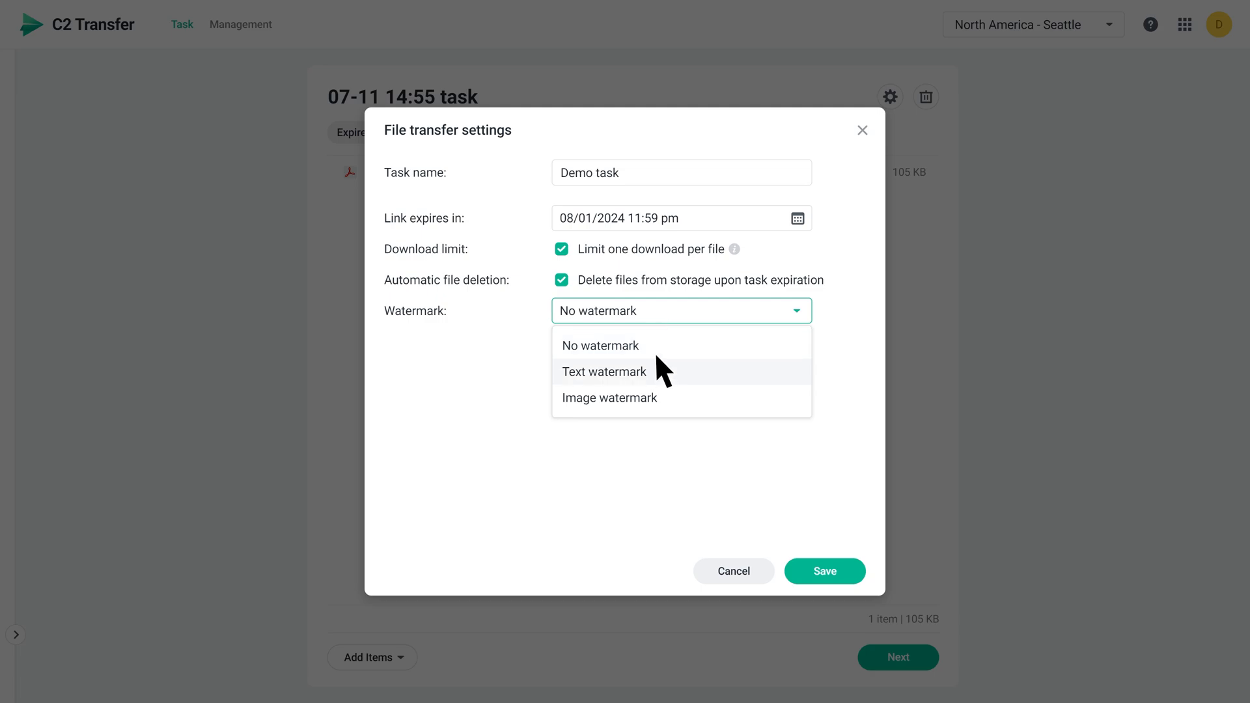
click(604, 372)
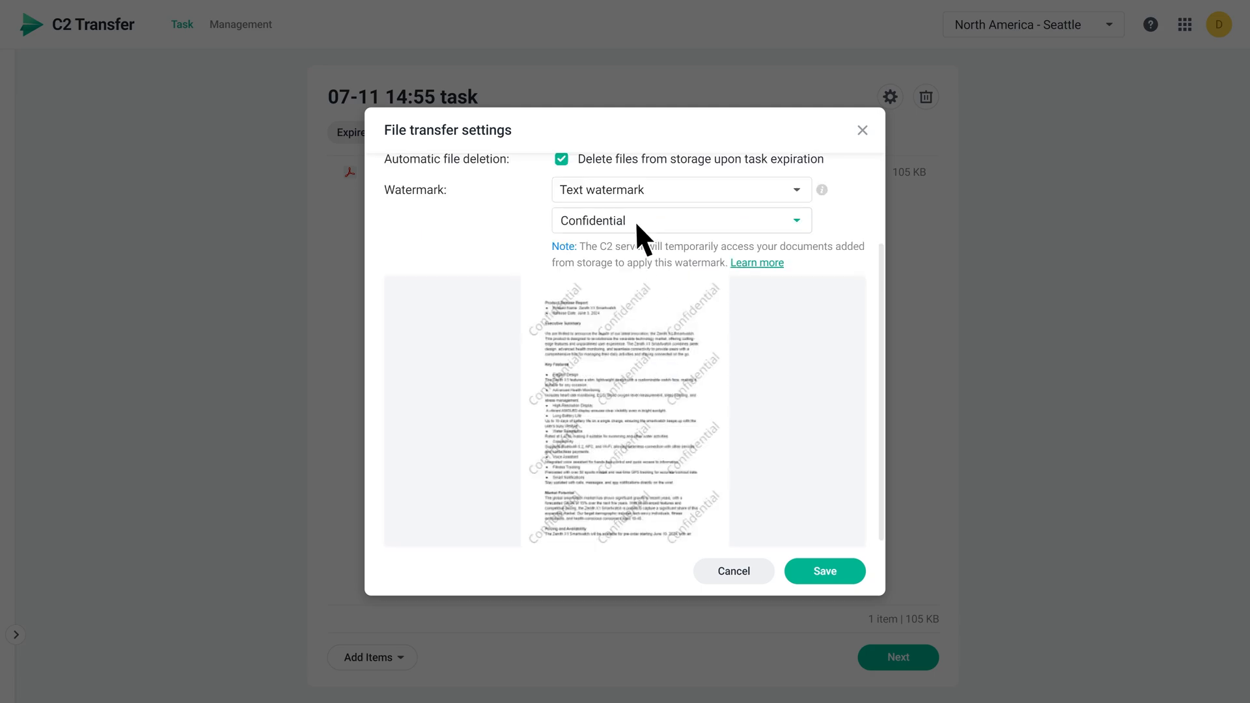
click(678, 220)
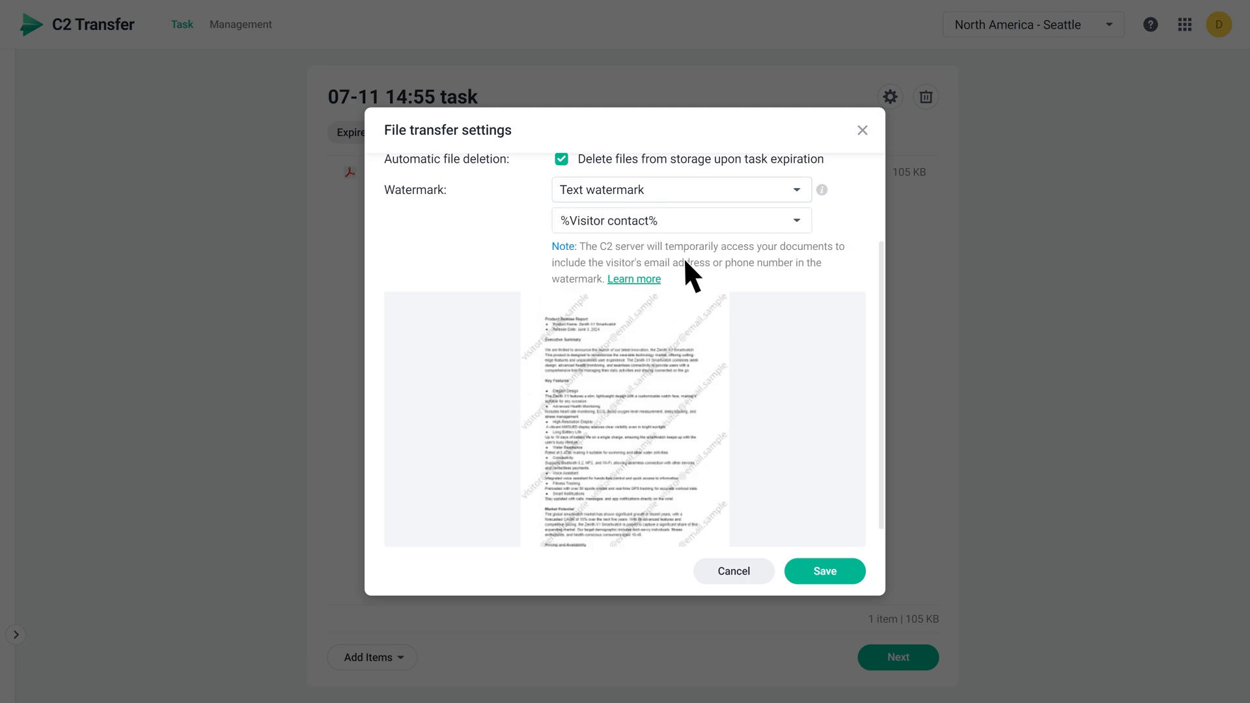
mouse_move(711, 195)
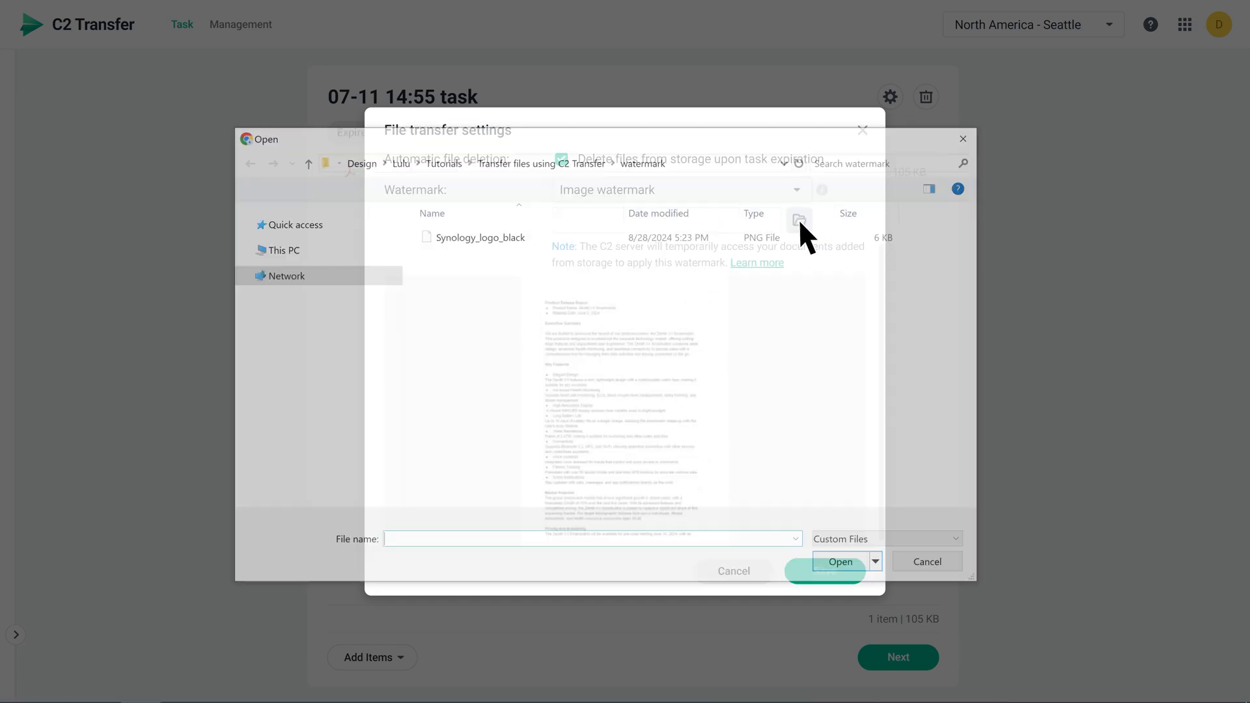
Step: Preview the Synology logo image watermark, return to the text watermark and save the settings
click(839, 561)
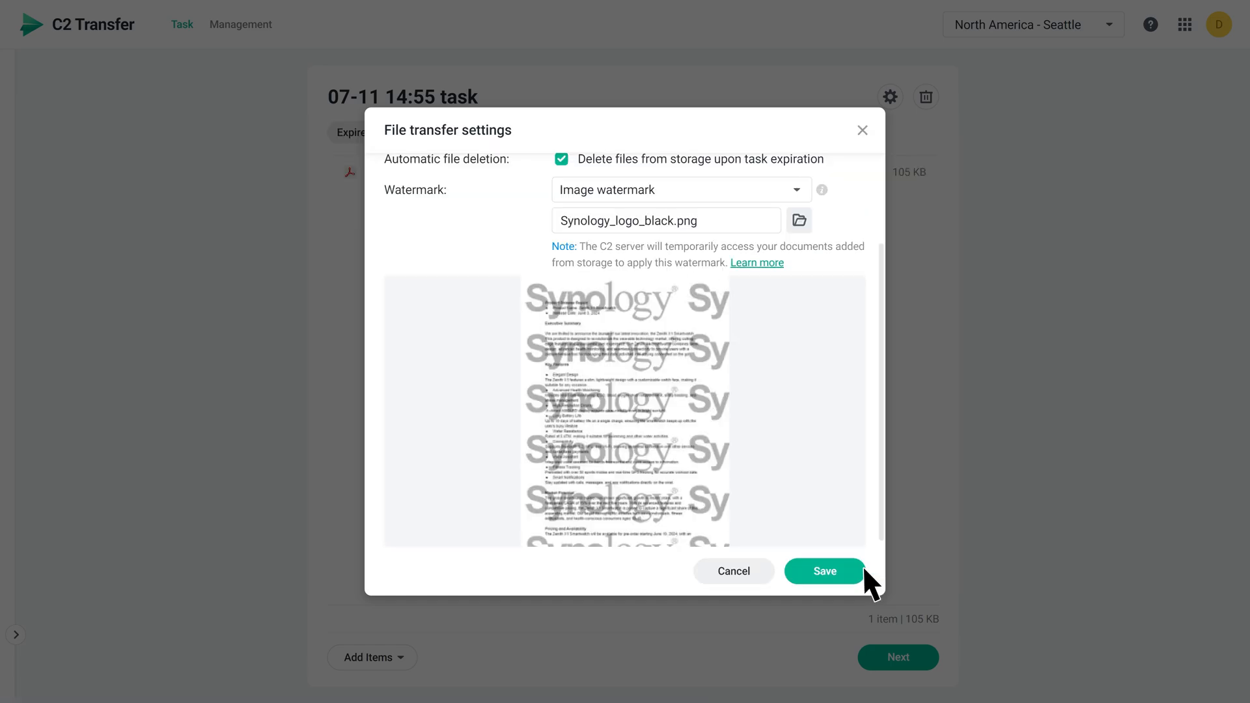
click(679, 189)
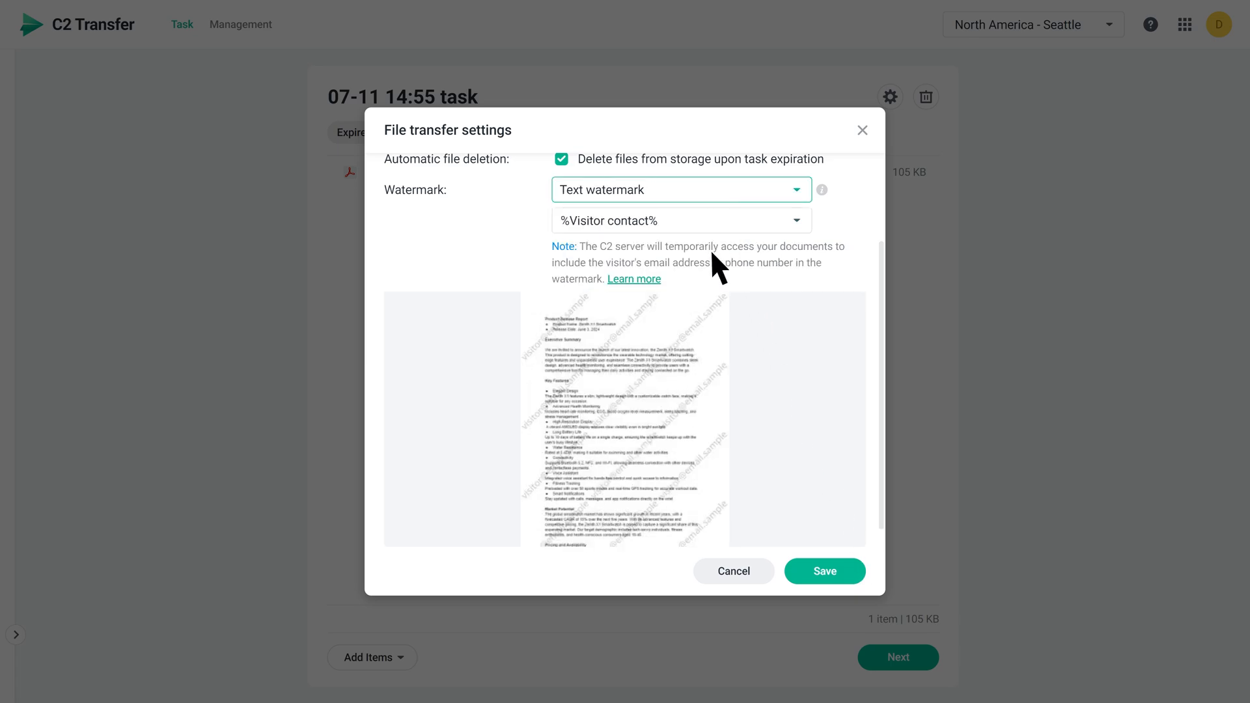
click(824, 571)
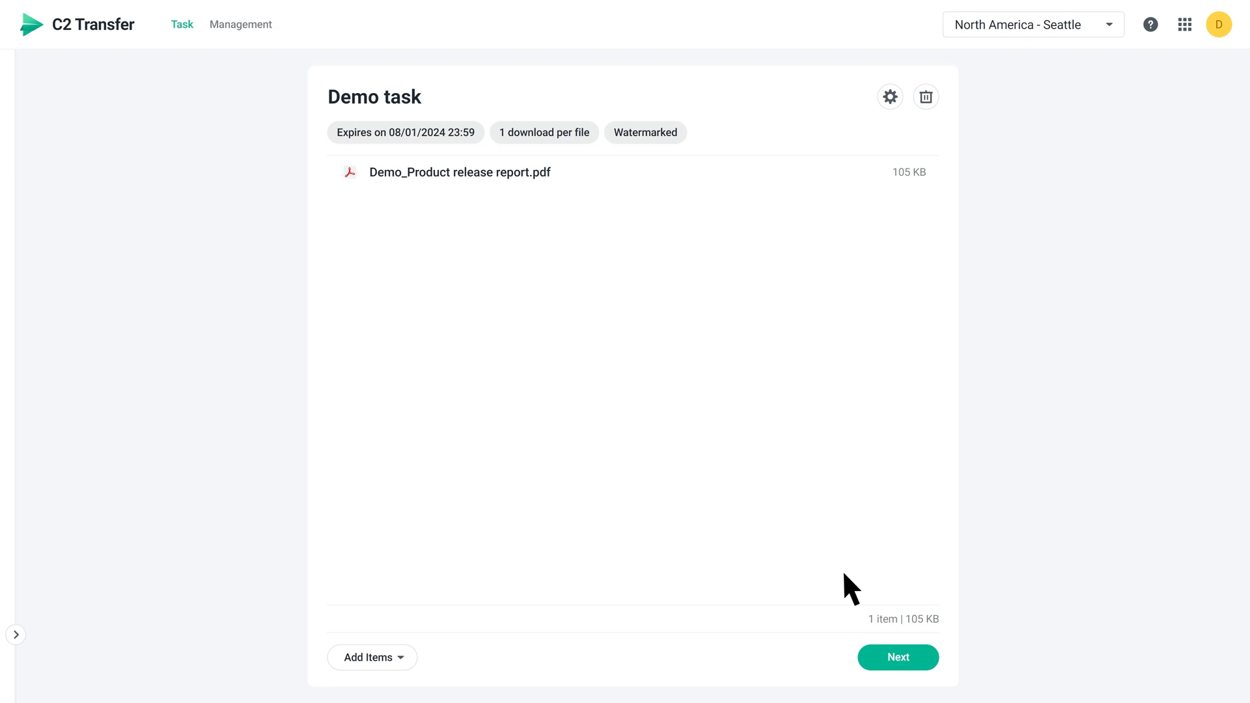
Step: Proceed to the access step and review the specific-recipients option identified by email or domain
click(897, 657)
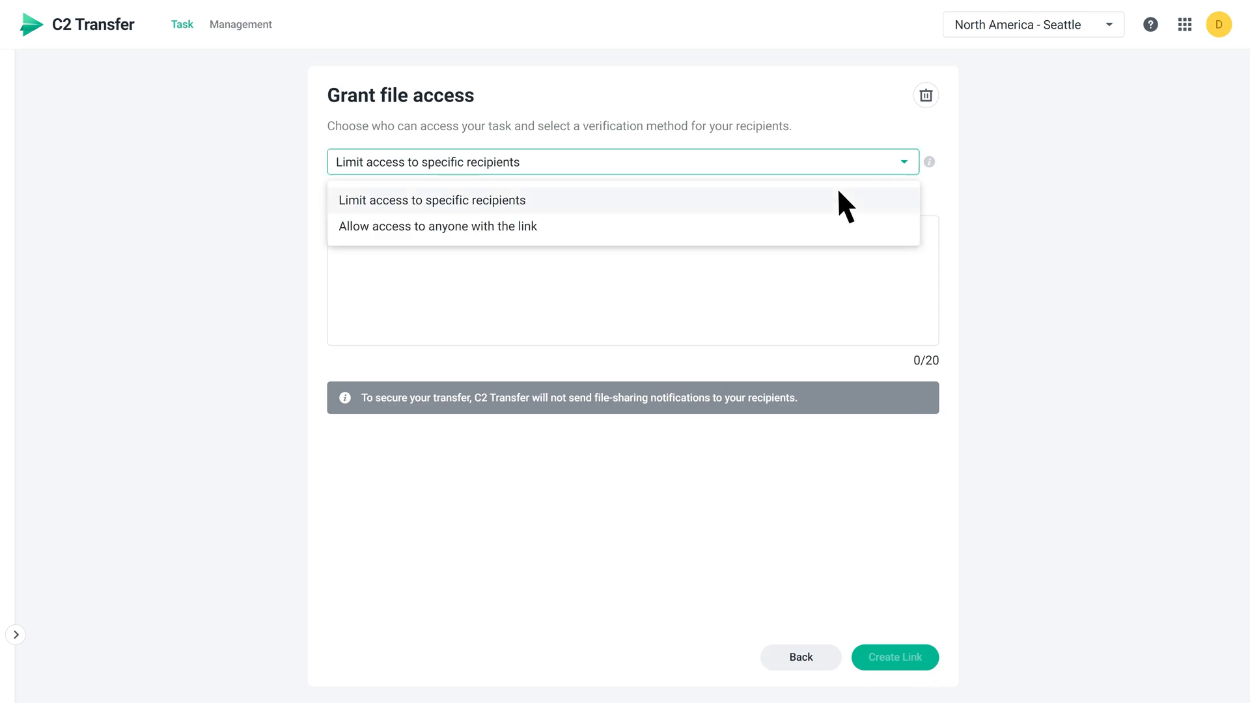
mouse_move(831, 209)
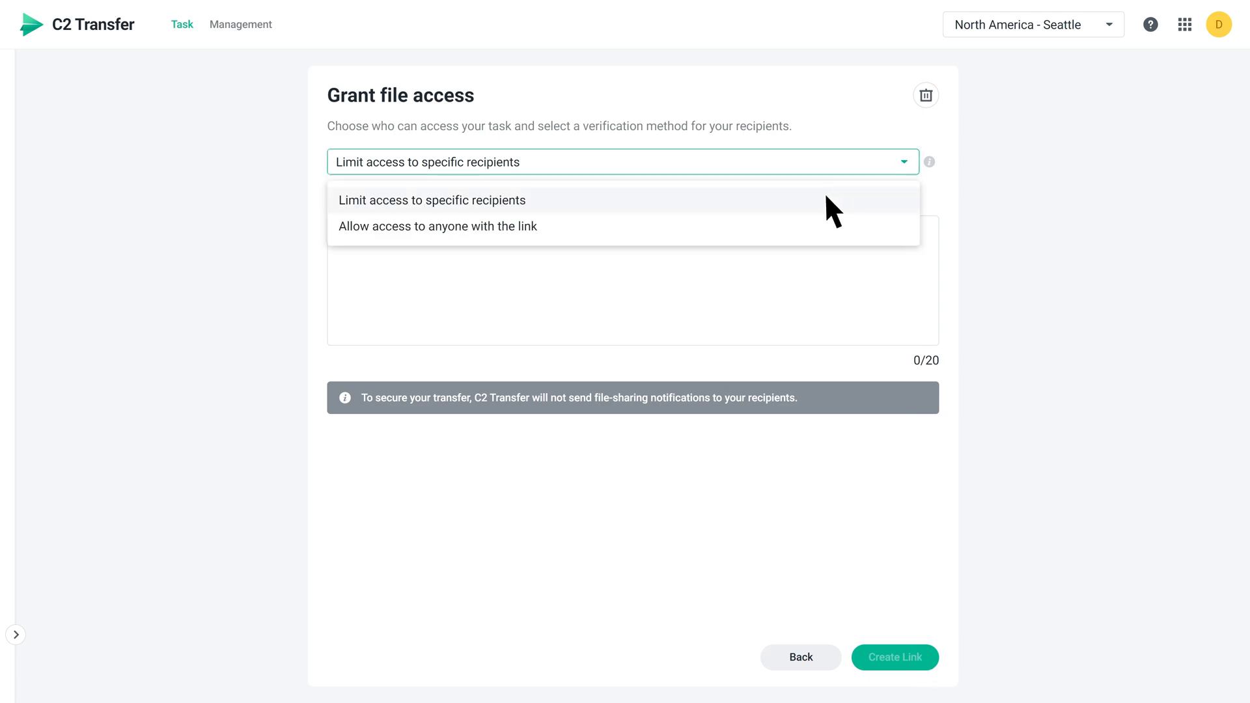
click(430, 200)
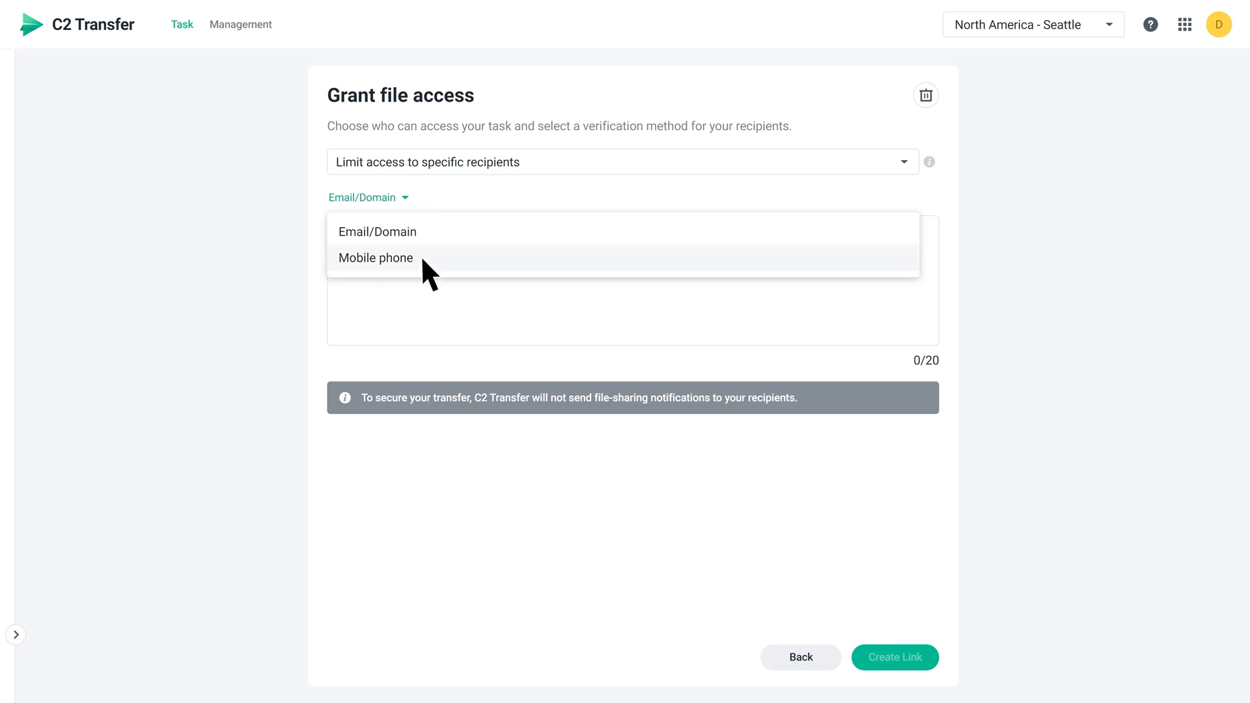
click(378, 232)
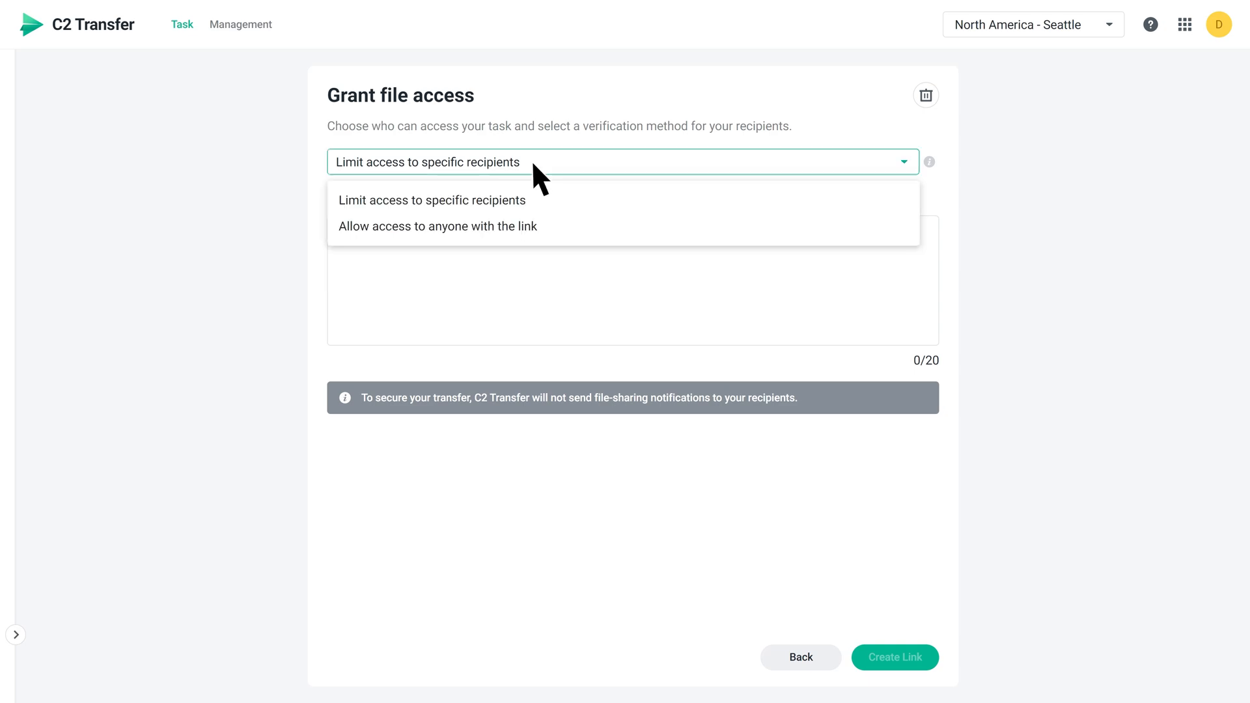
mouse_move(551, 236)
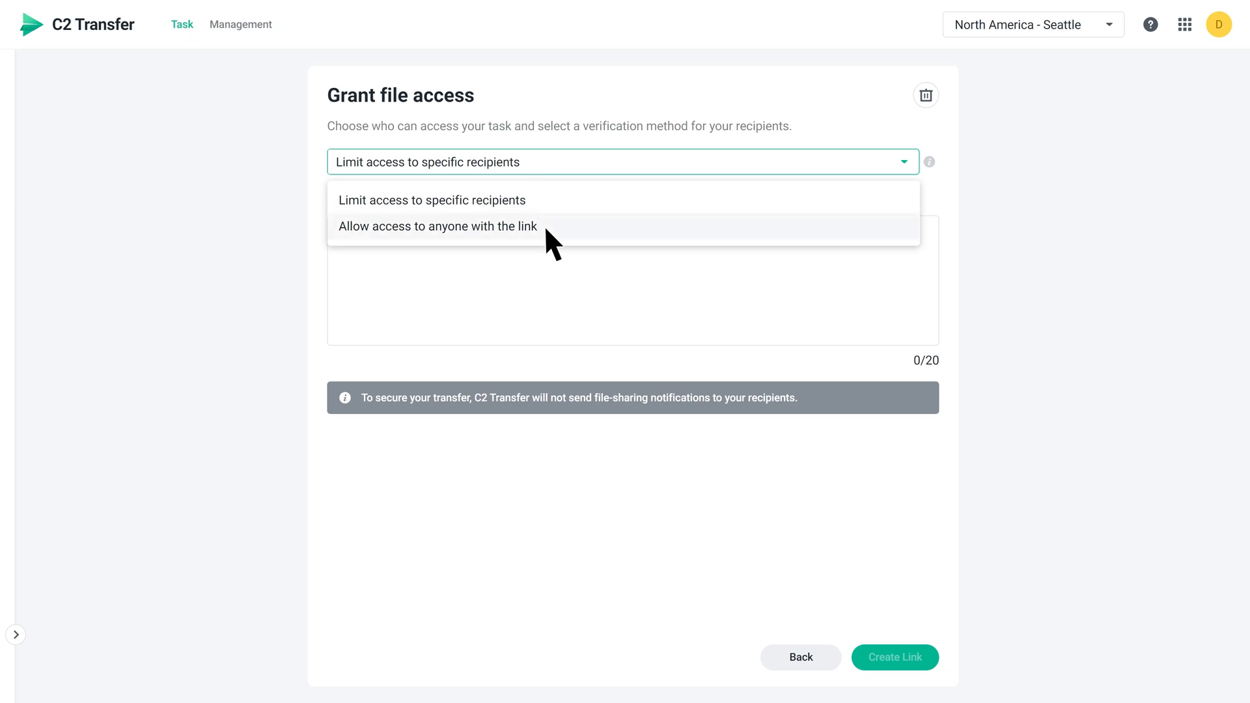
Step: Allow access to anyone with the link, keeping recipient verification via email
click(437, 226)
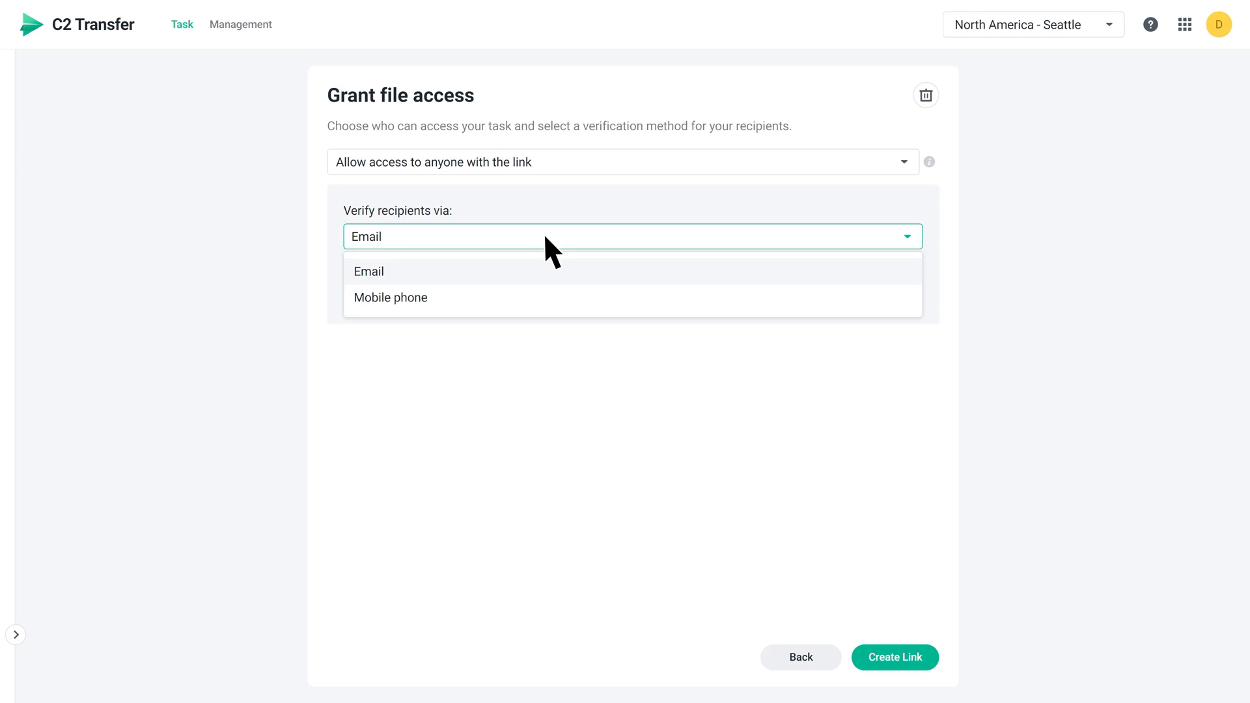
click(369, 271)
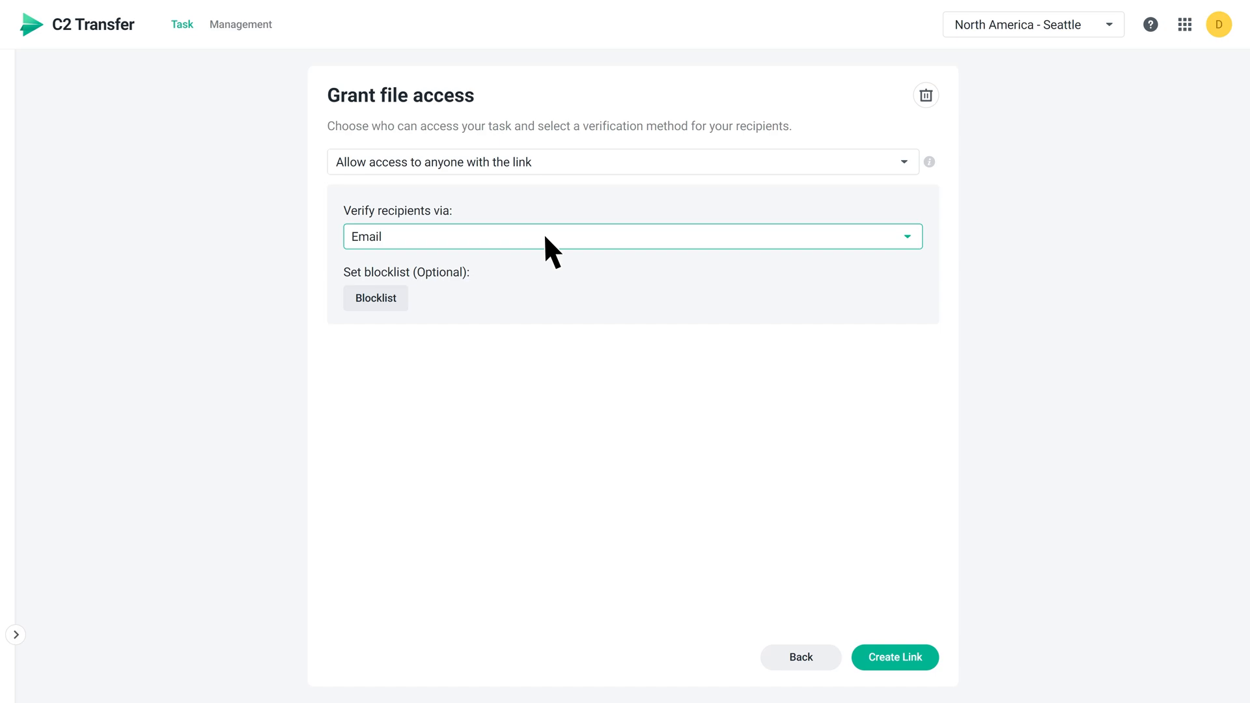
mouse_move(422, 309)
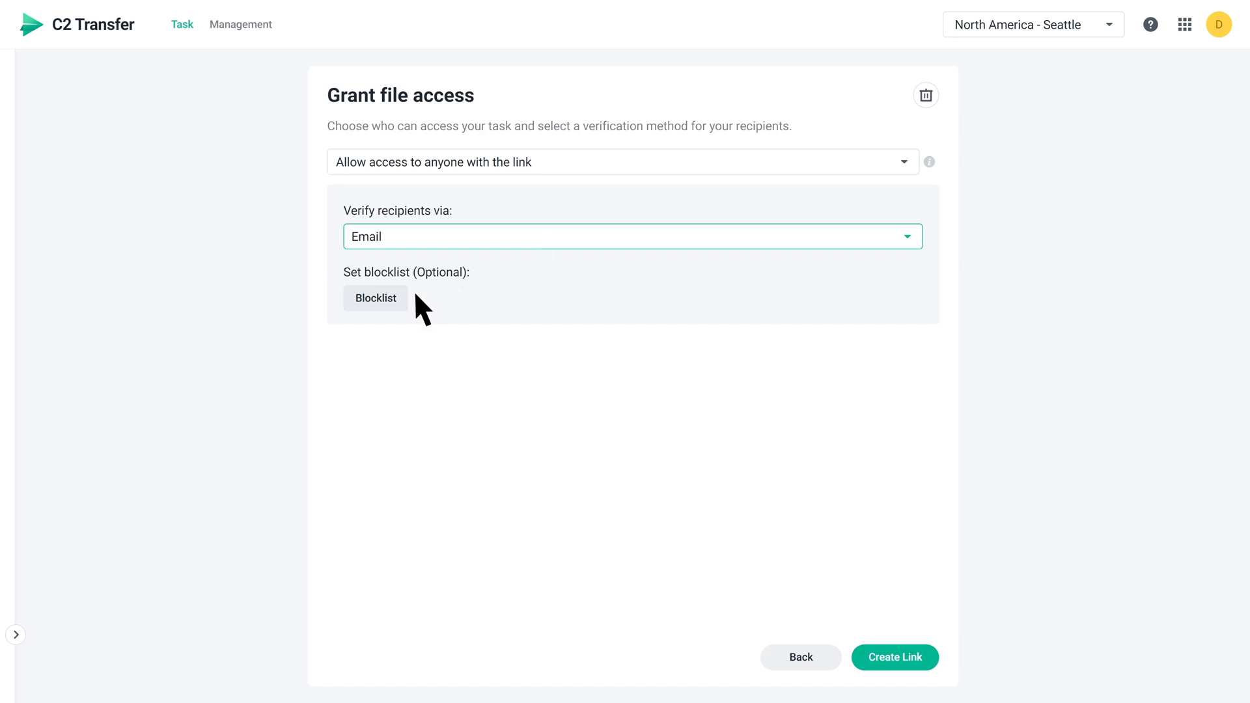
click(375, 297)
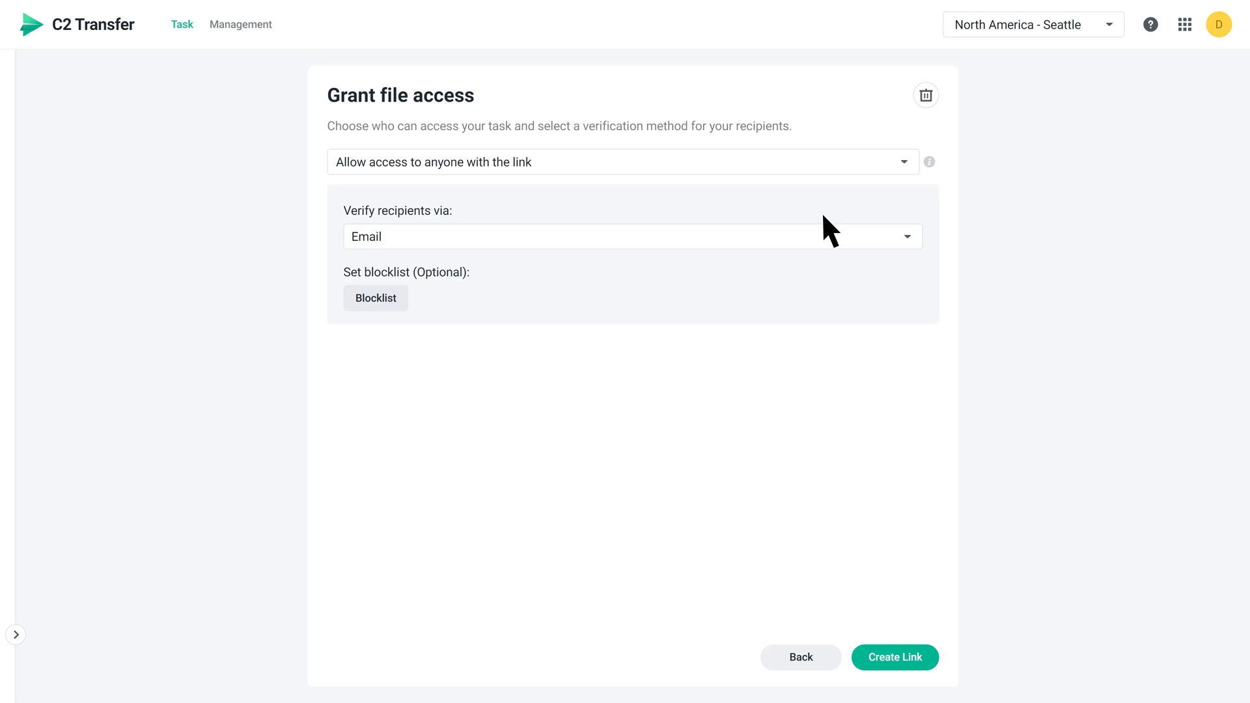
Step: Create the share link for the Demo task and get its QR code
click(895, 658)
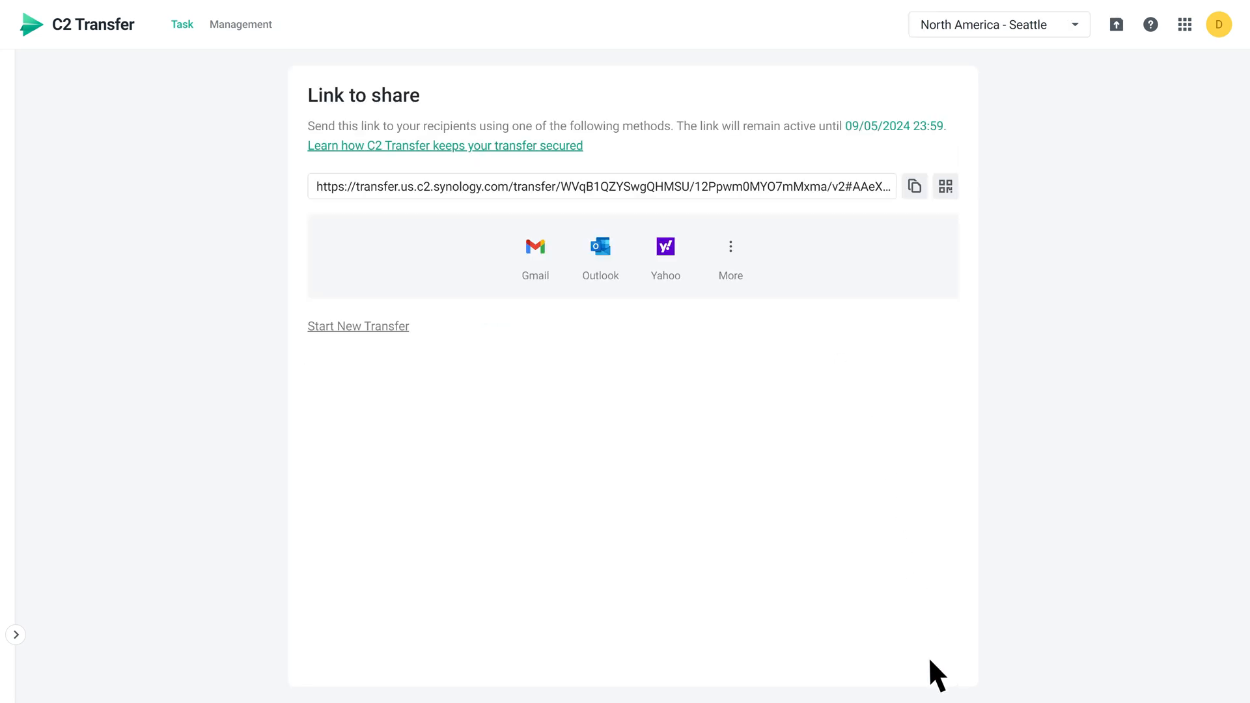
mouse_move(925, 238)
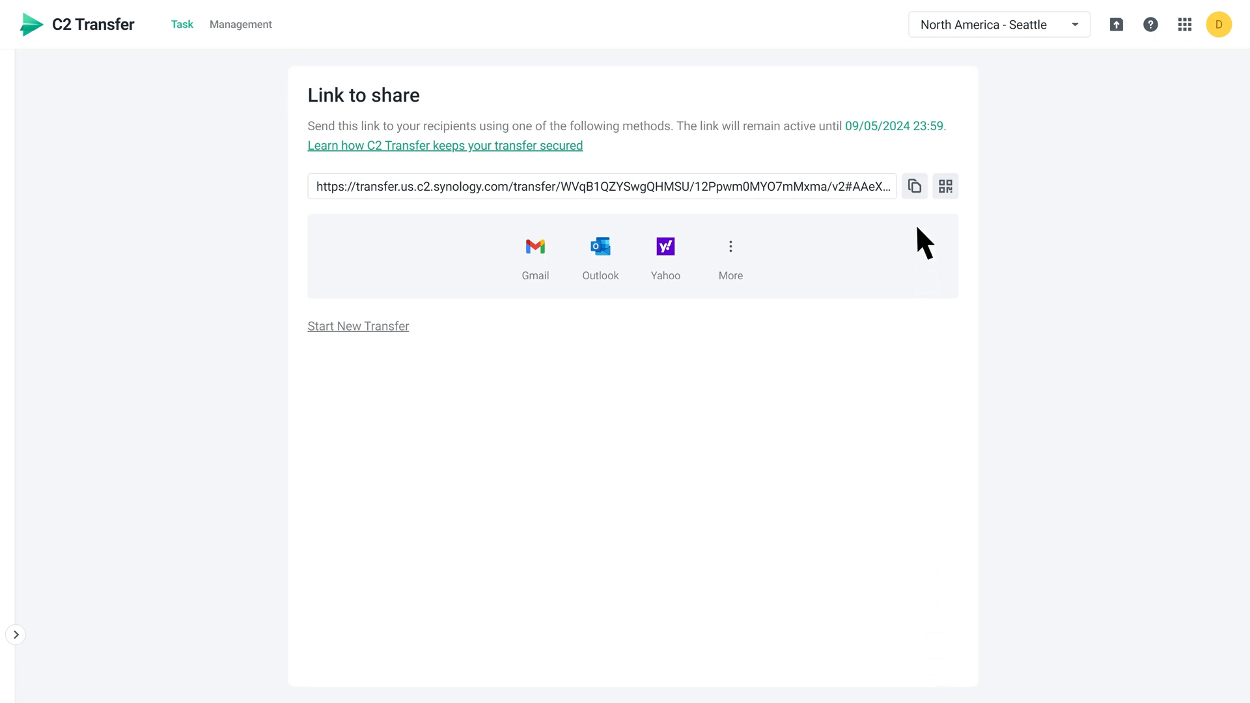
mouse_move(945, 185)
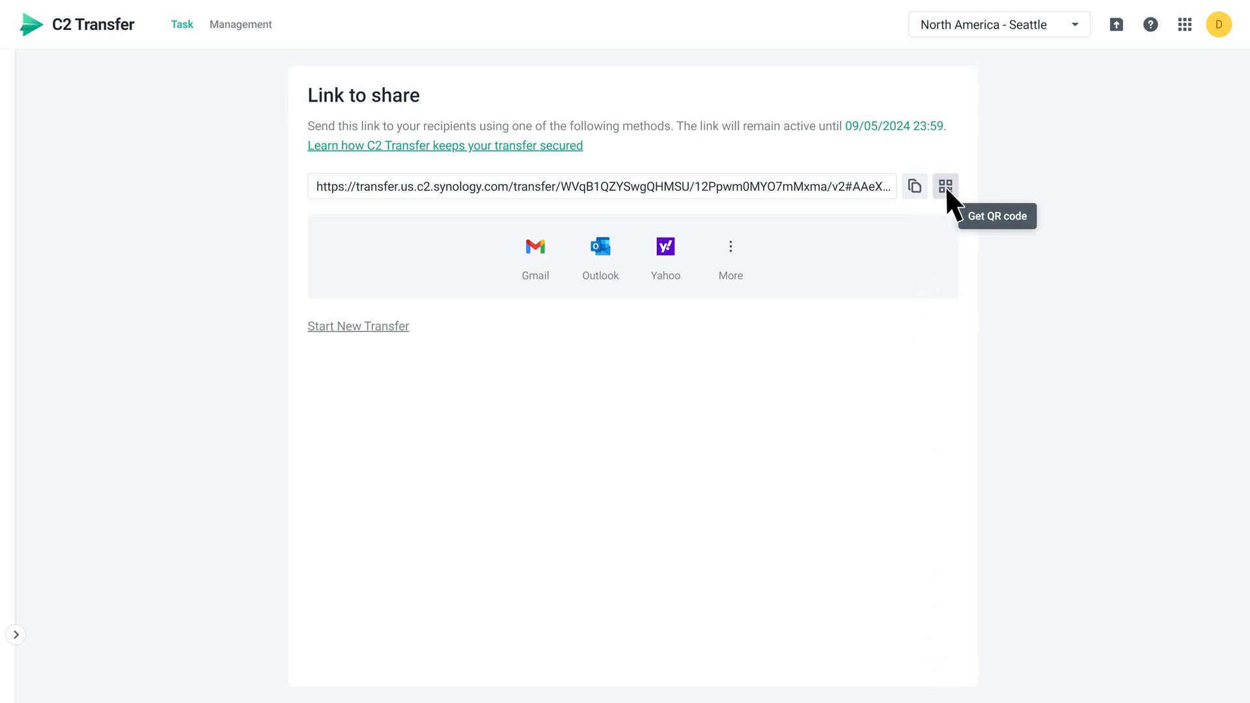
click(946, 185)
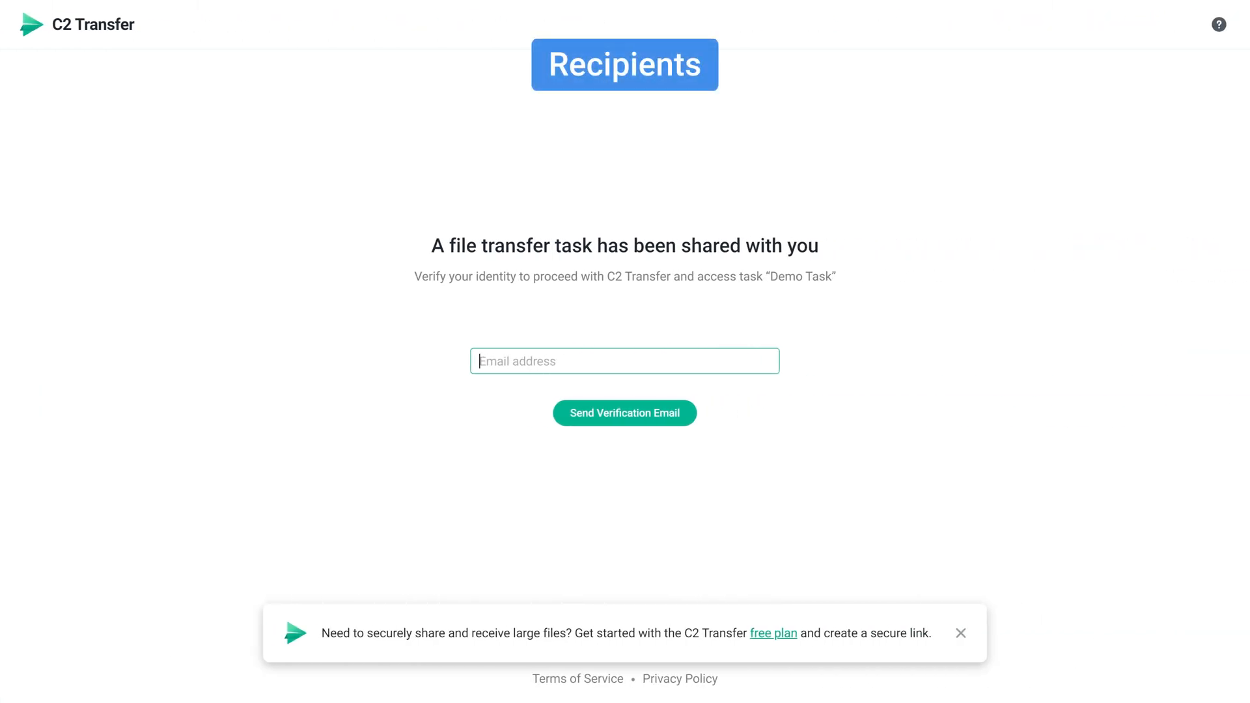
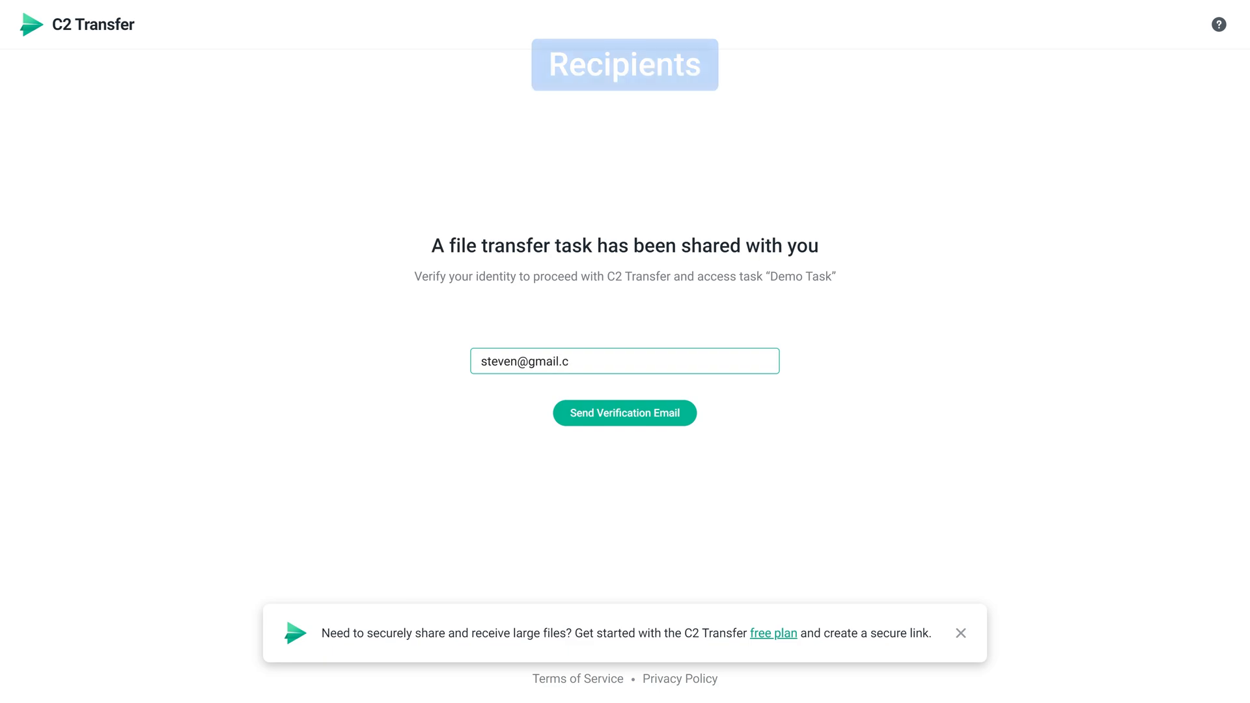
click(625, 413)
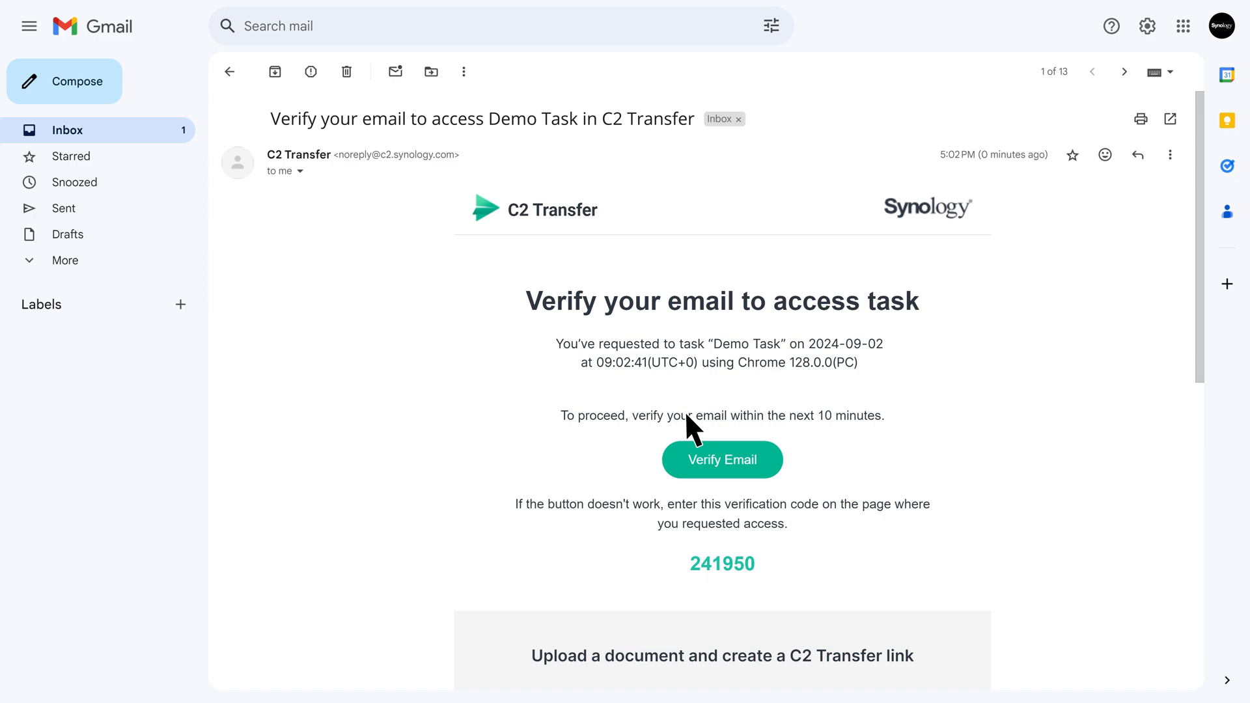
Step: Download all Demo Task files as the recipient, then view the task in C2 Transfer from the notification
click(722, 459)
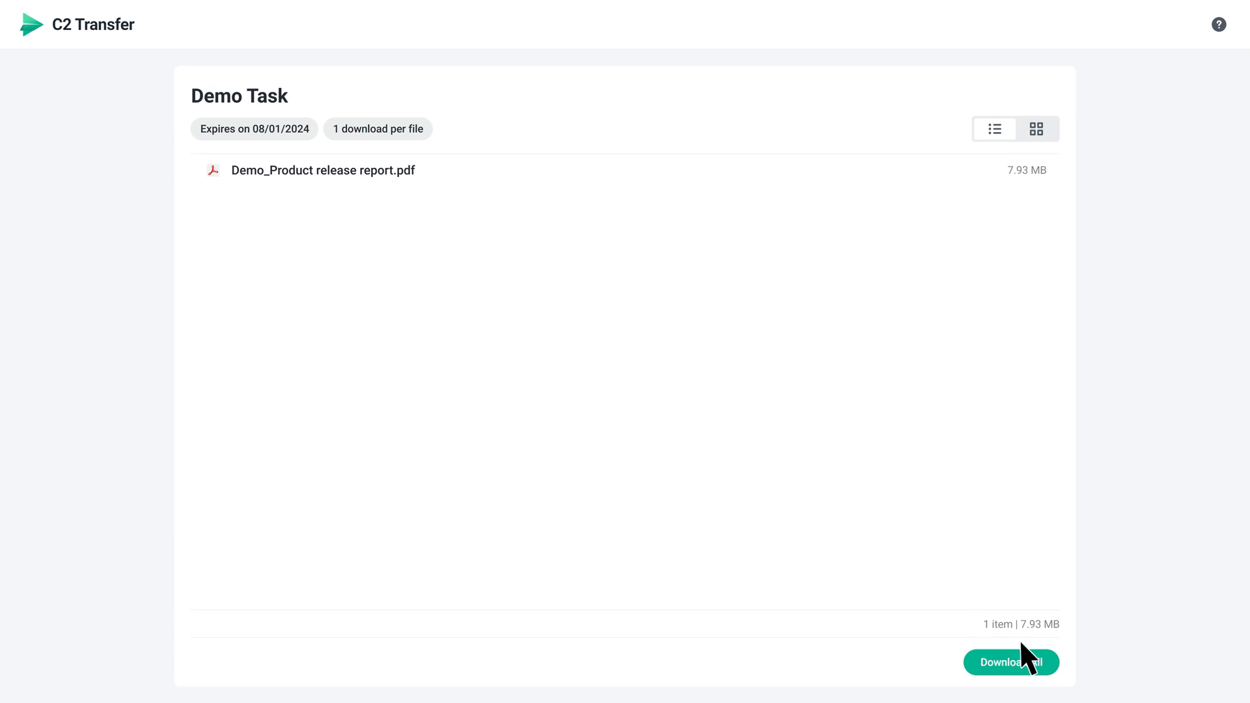
click(1010, 661)
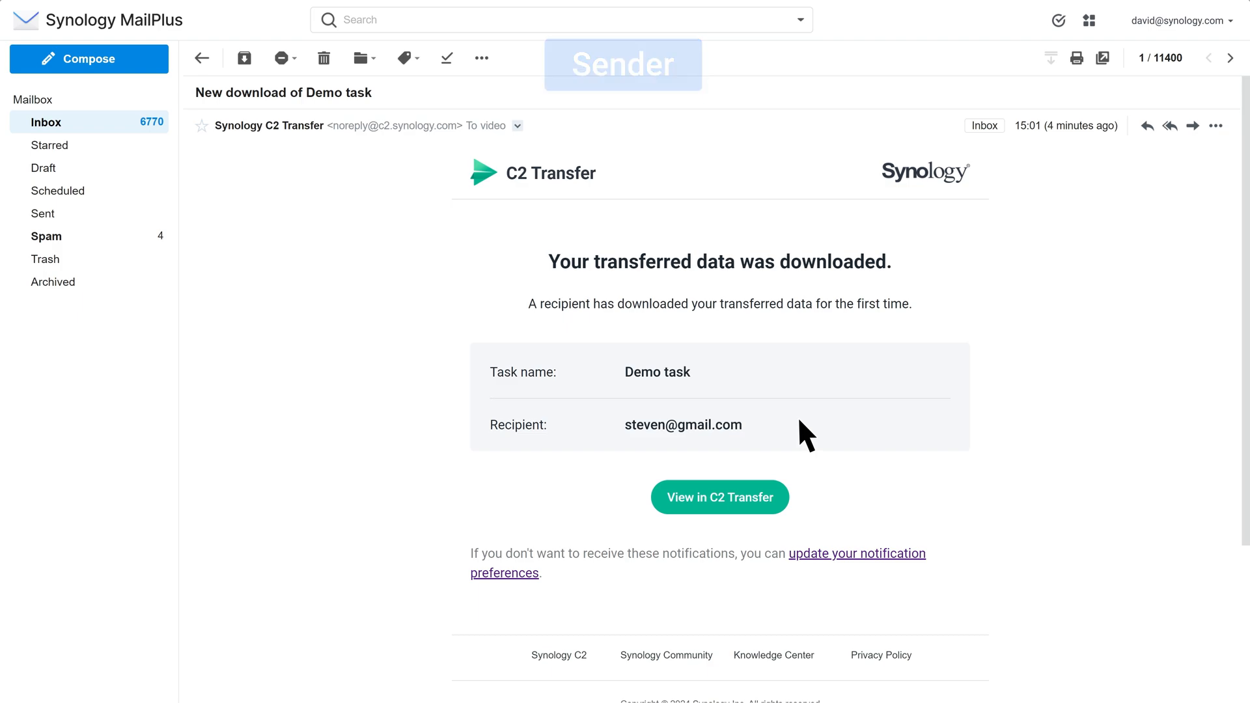
click(719, 497)
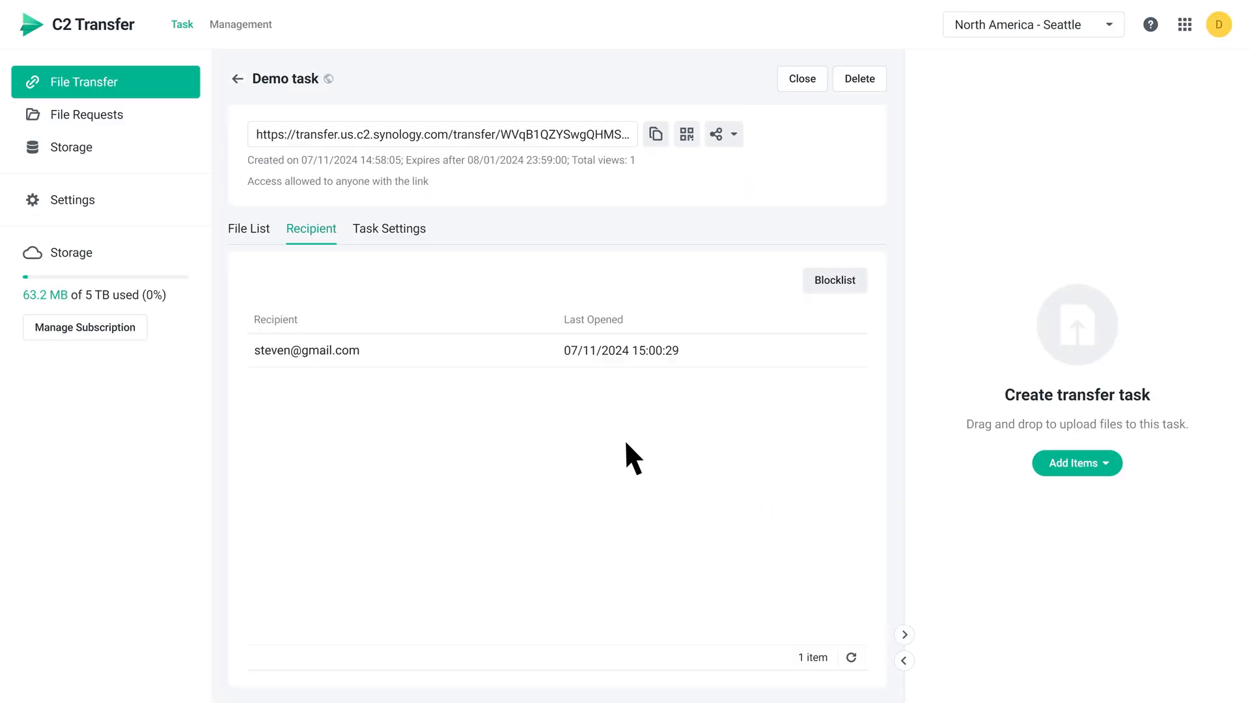
mouse_move(381, 367)
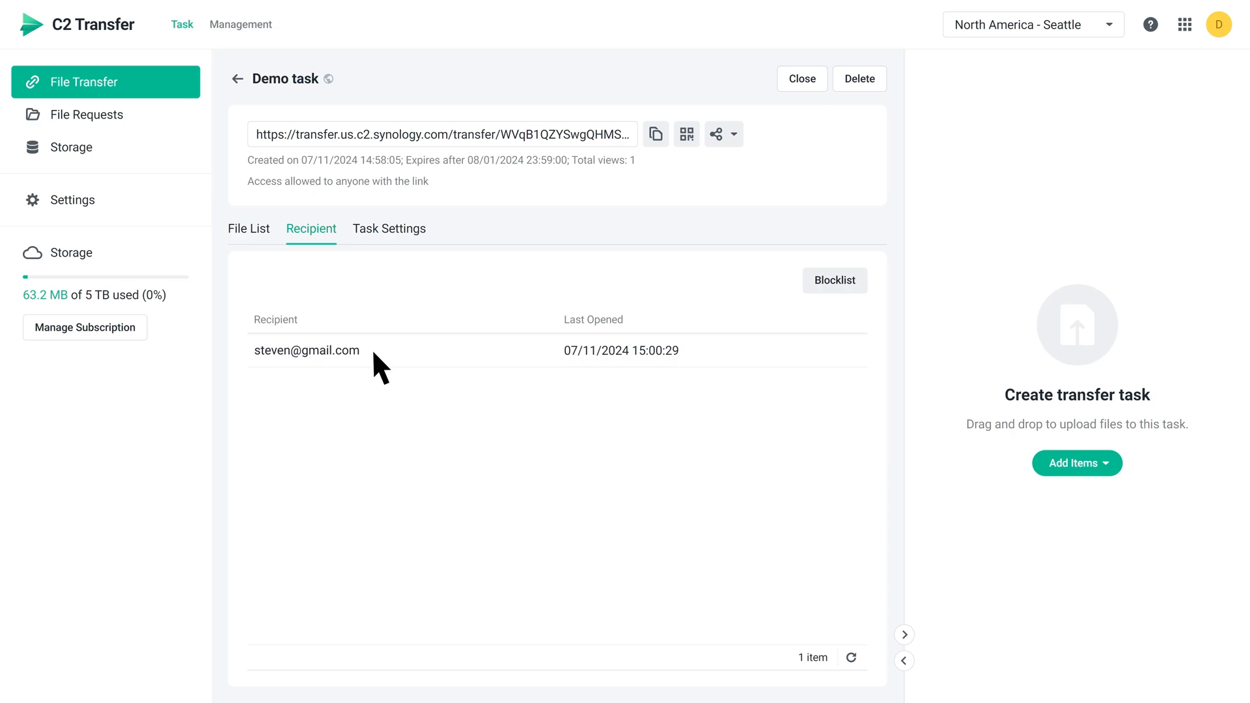
Step: Return from the Demo task details to the File Transfer task list
click(800, 78)
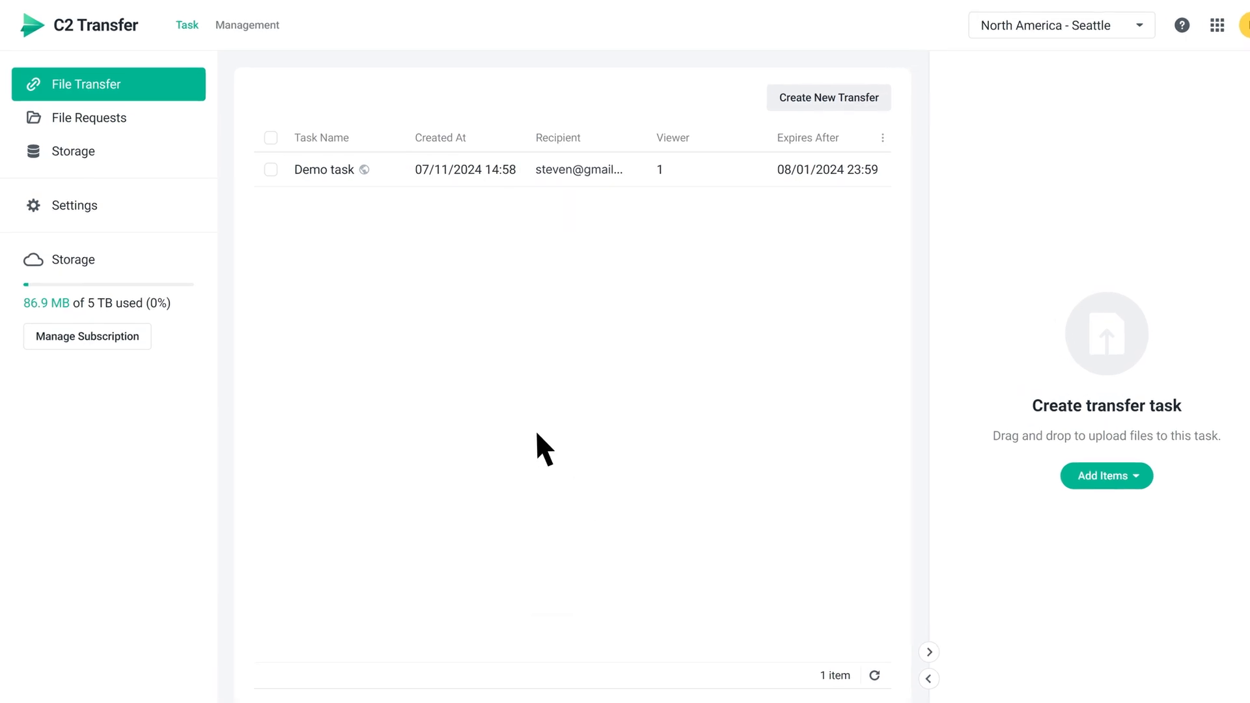
Step: In Management > Transfer Policy, enable a naming rule for all user tasks
click(288, 29)
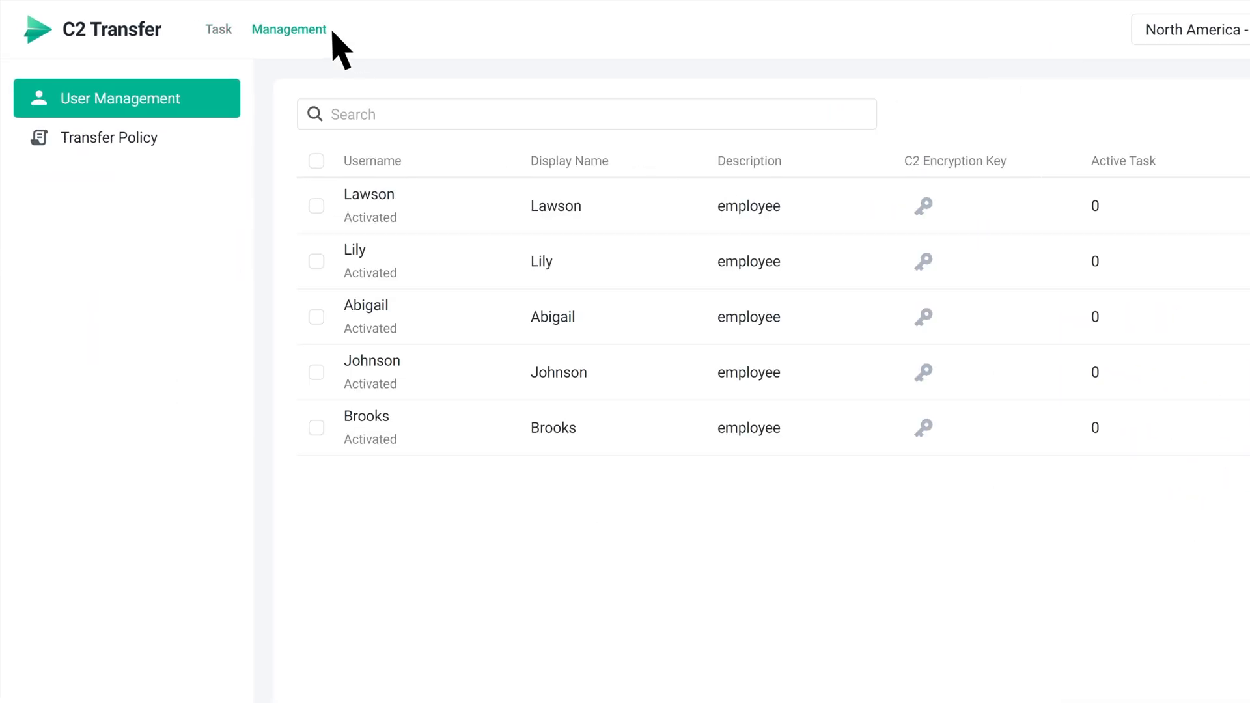
click(92, 118)
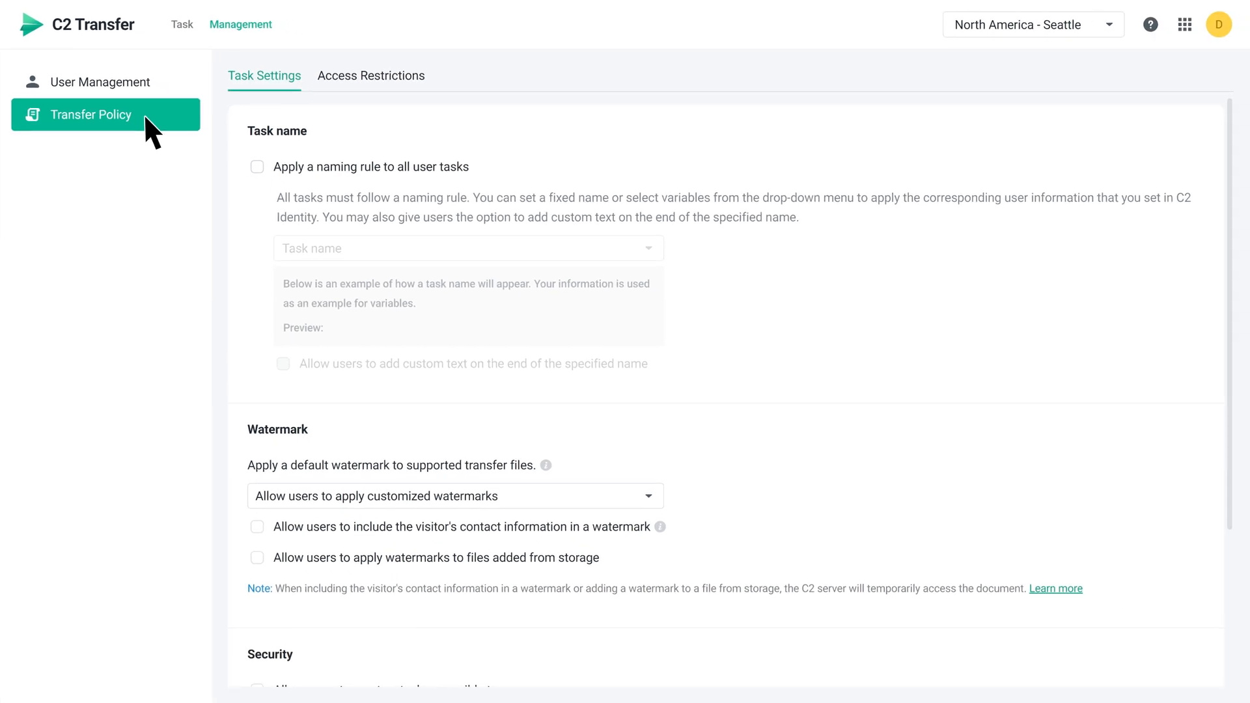
mouse_move(259, 177)
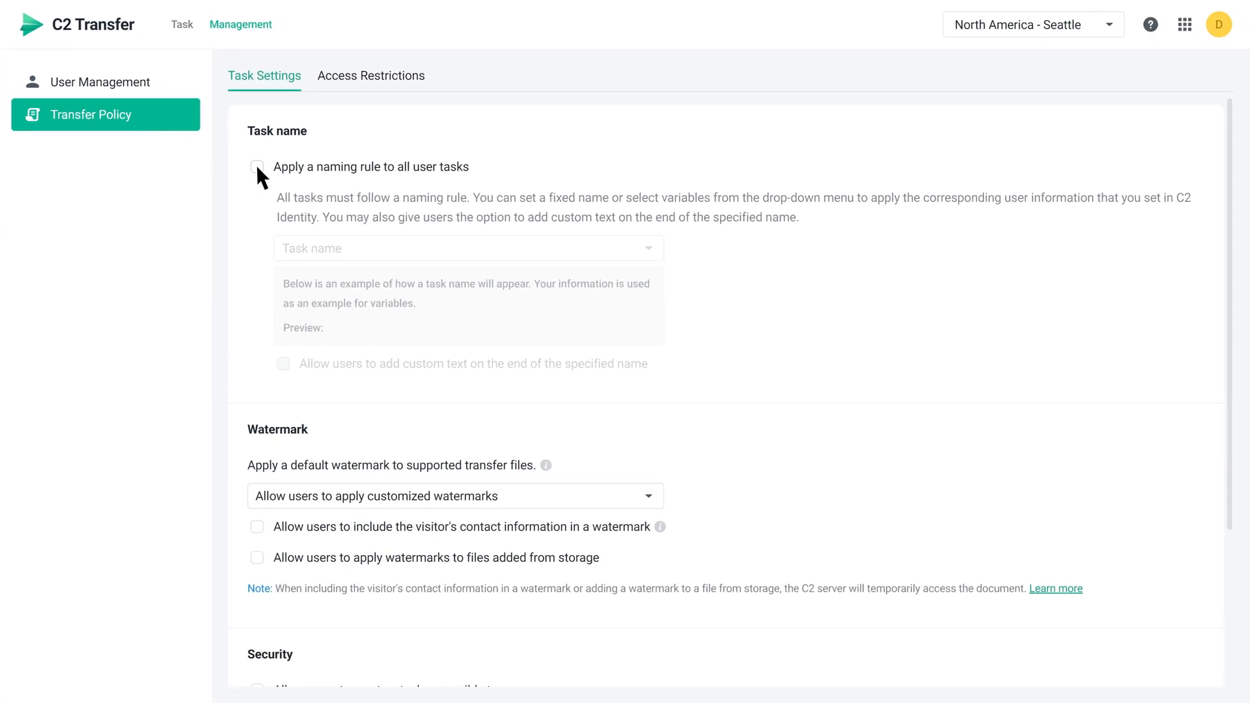
click(256, 167)
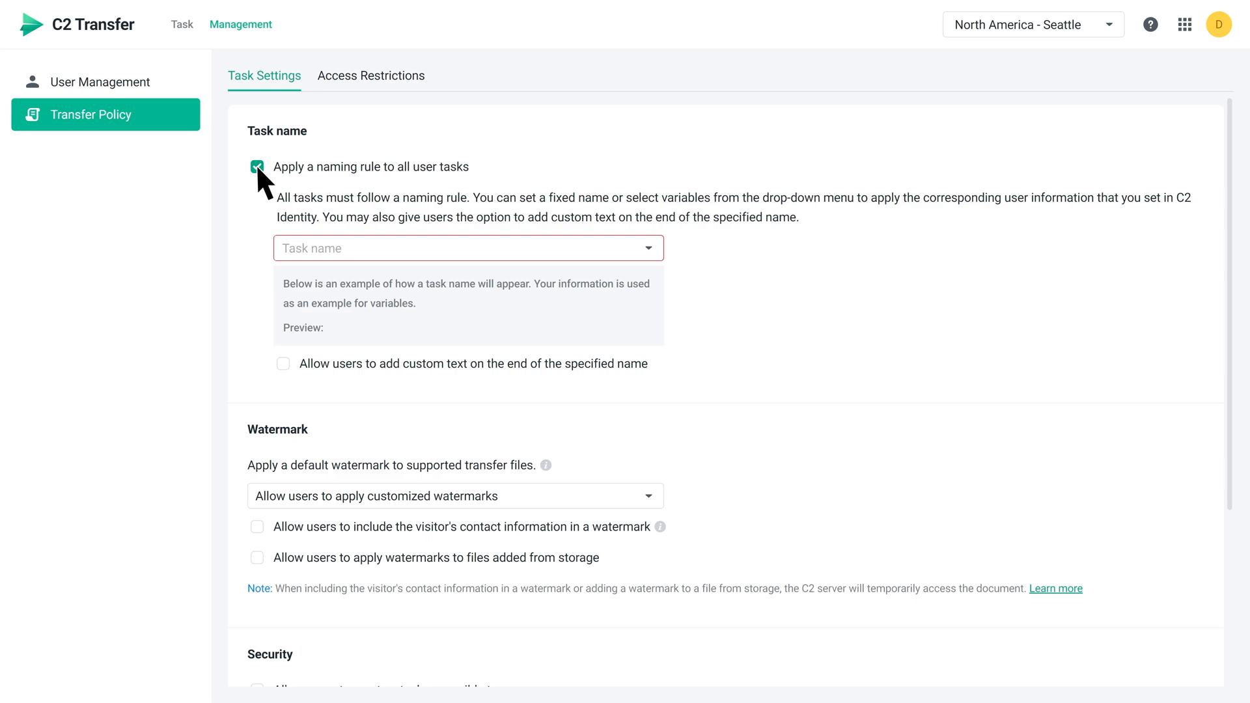
Step: Set the task name rule to Synology_ followed by the %TIMESTAMP% variable
text(Synology_)
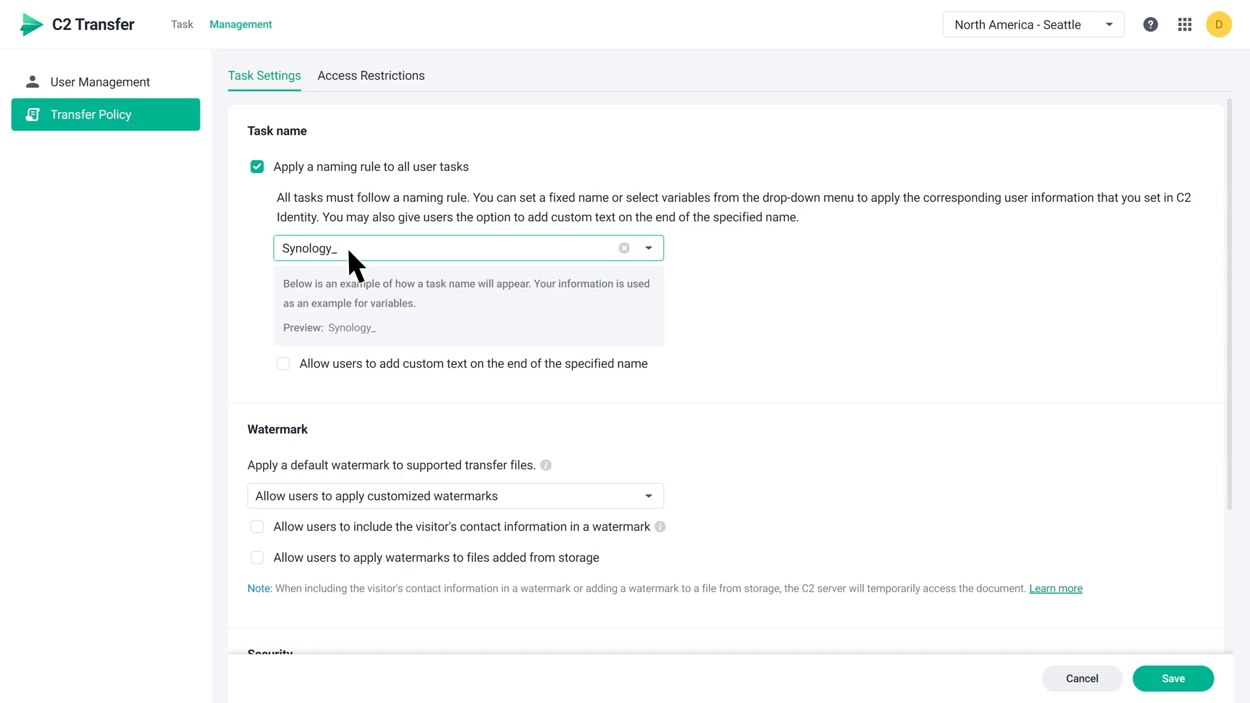
click(648, 248)
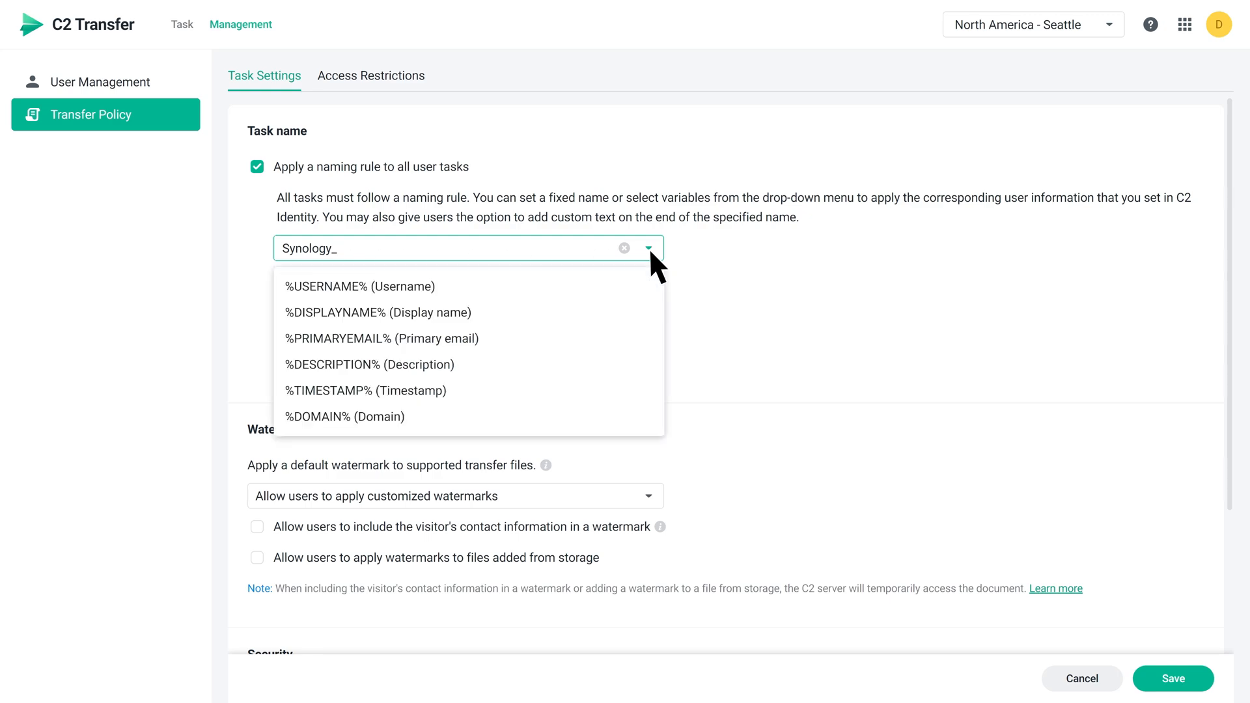
mouse_move(547, 287)
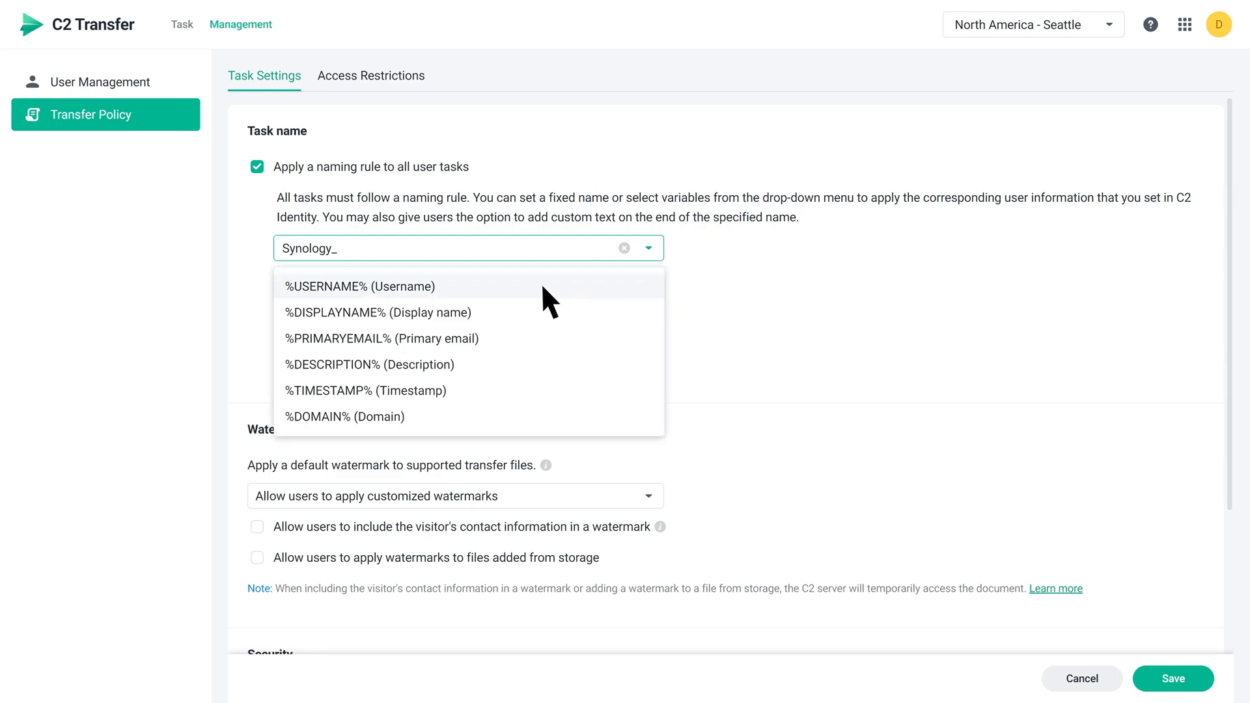
mouse_move(518, 327)
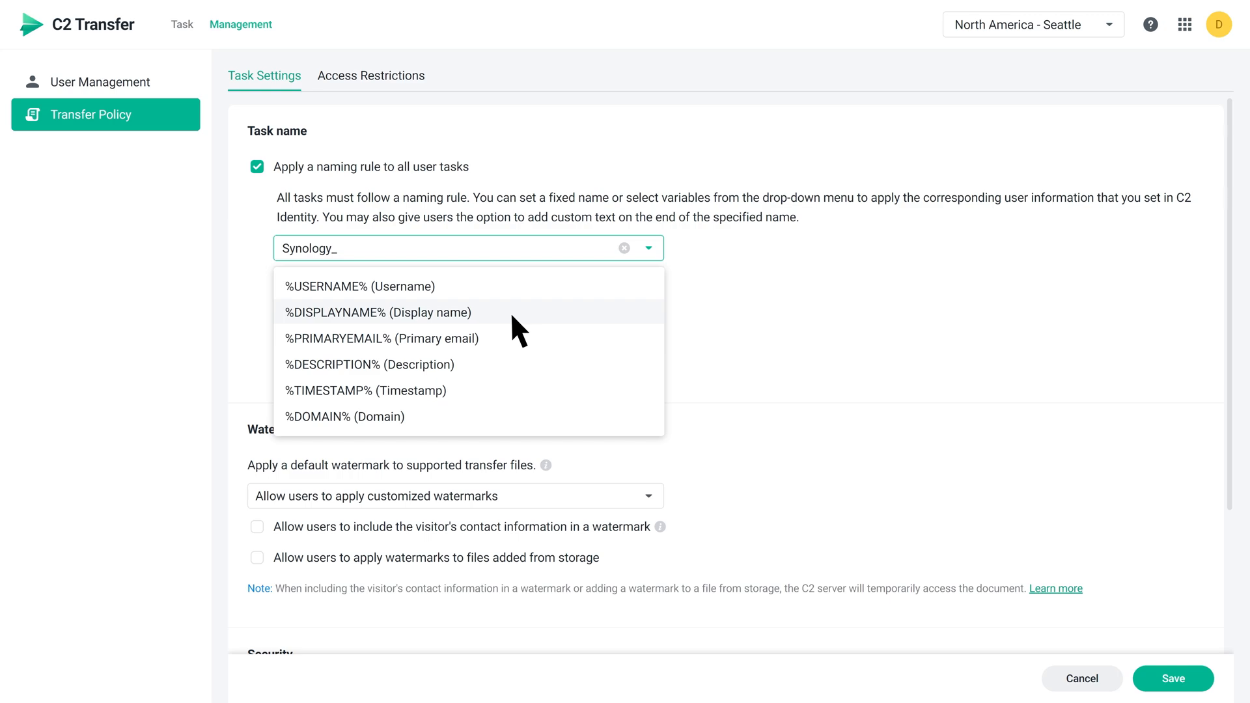
click(366, 391)
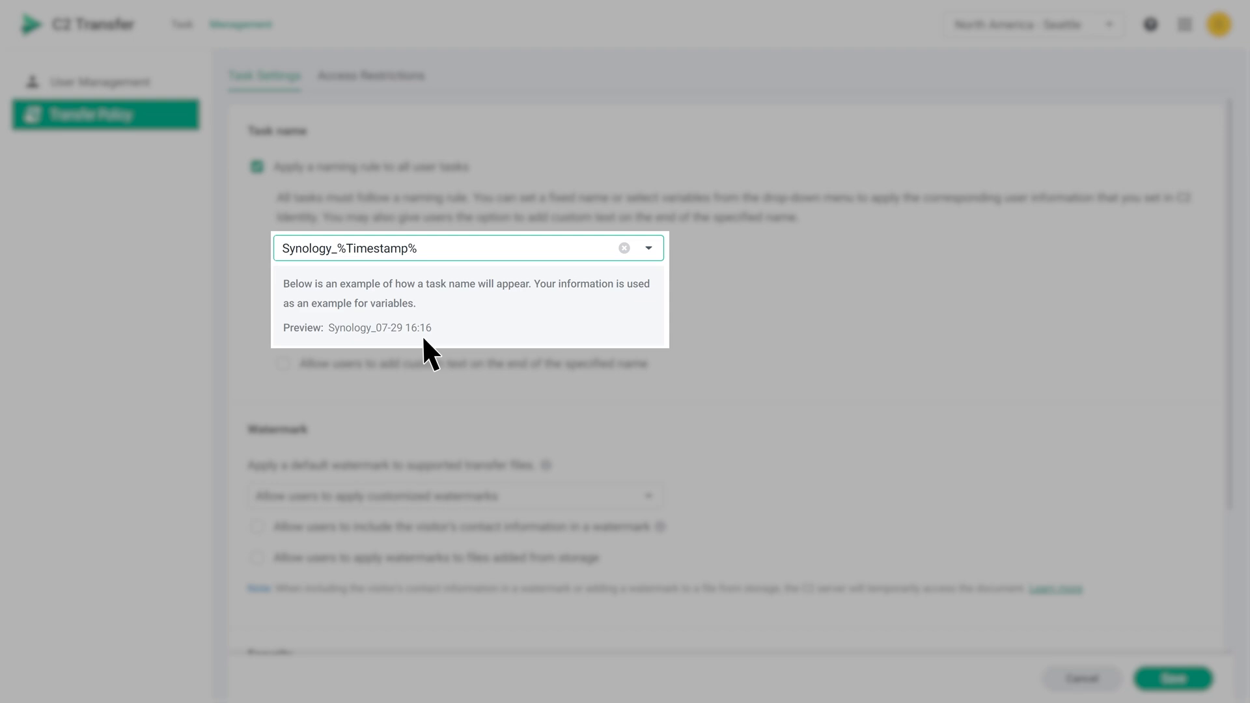
Step: Append 'storyboard' to the auto-named task Synology_07-29 16:17 and confirm the name
click(283, 364)
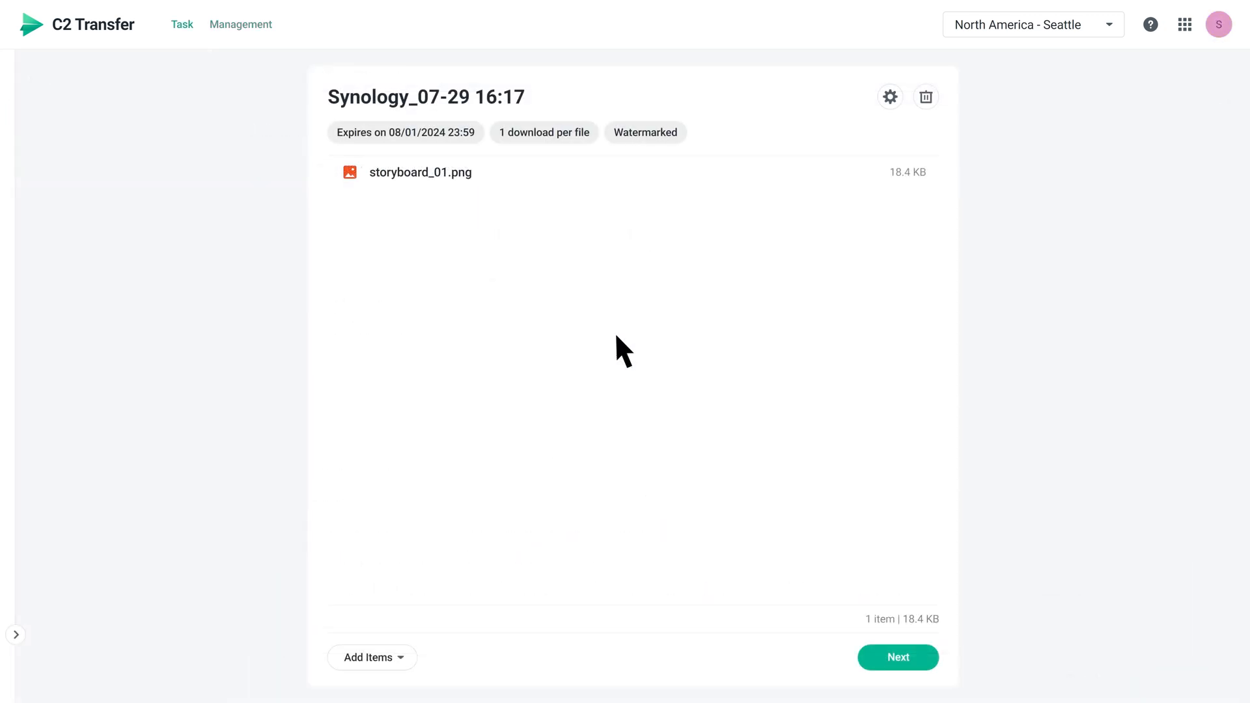
mouse_move(547, 124)
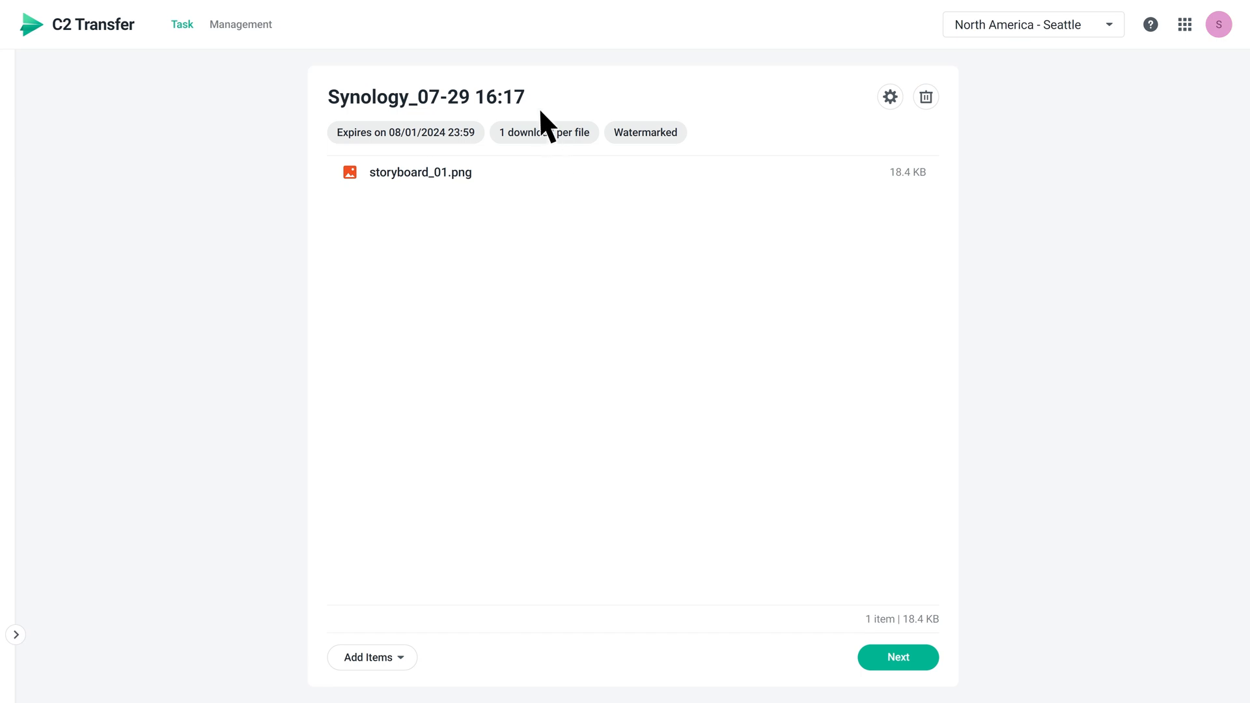
text(storyboard)
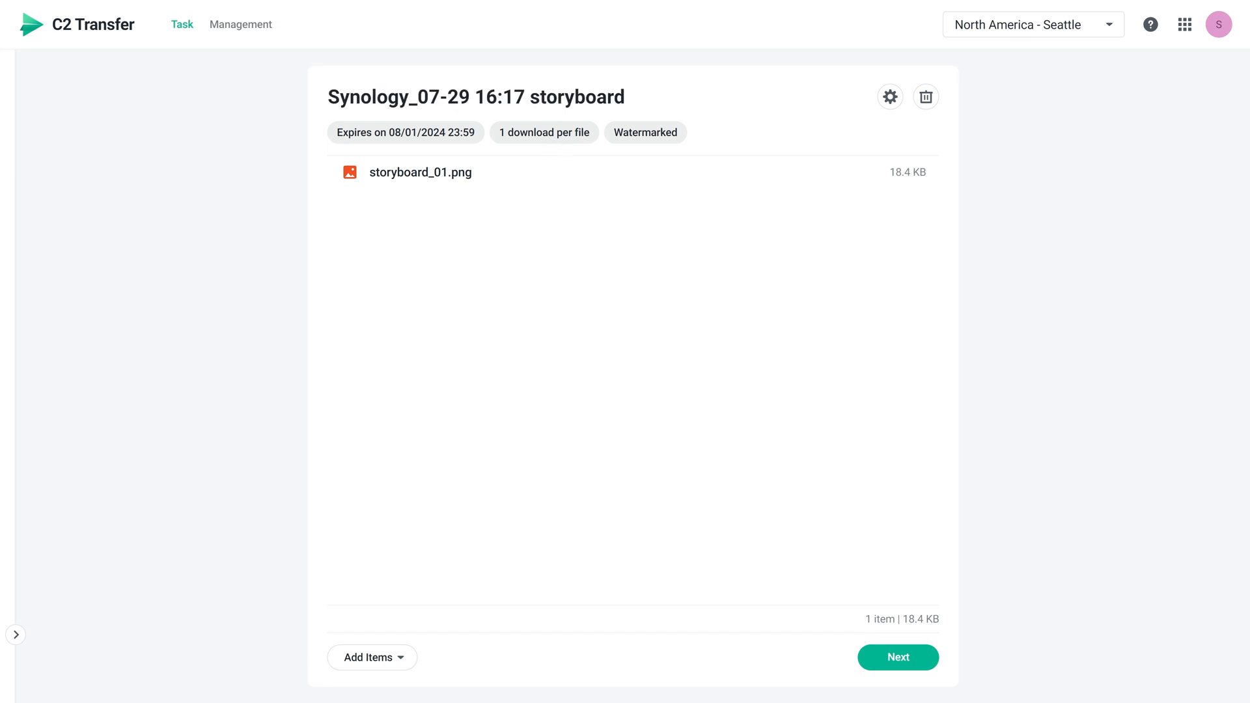
click(241, 24)
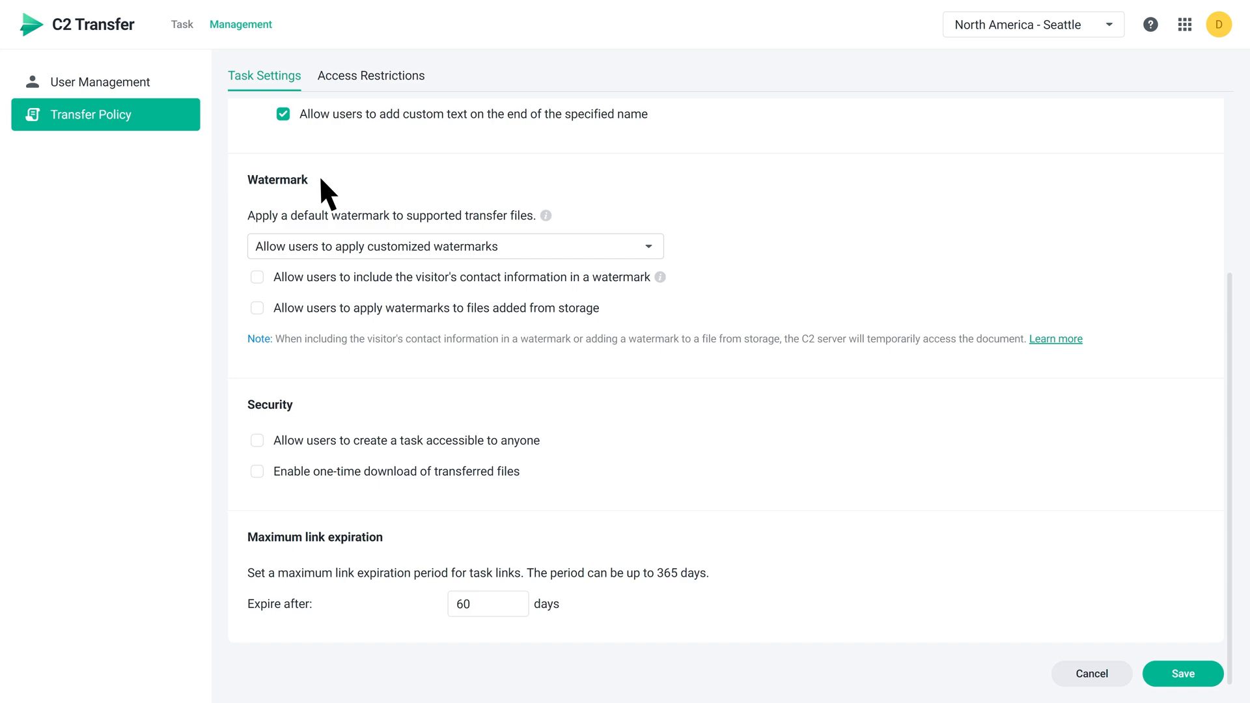
Step: Set Watermark to 'Apply a default watermark' with Confidential text and the Synology logo image
click(455, 245)
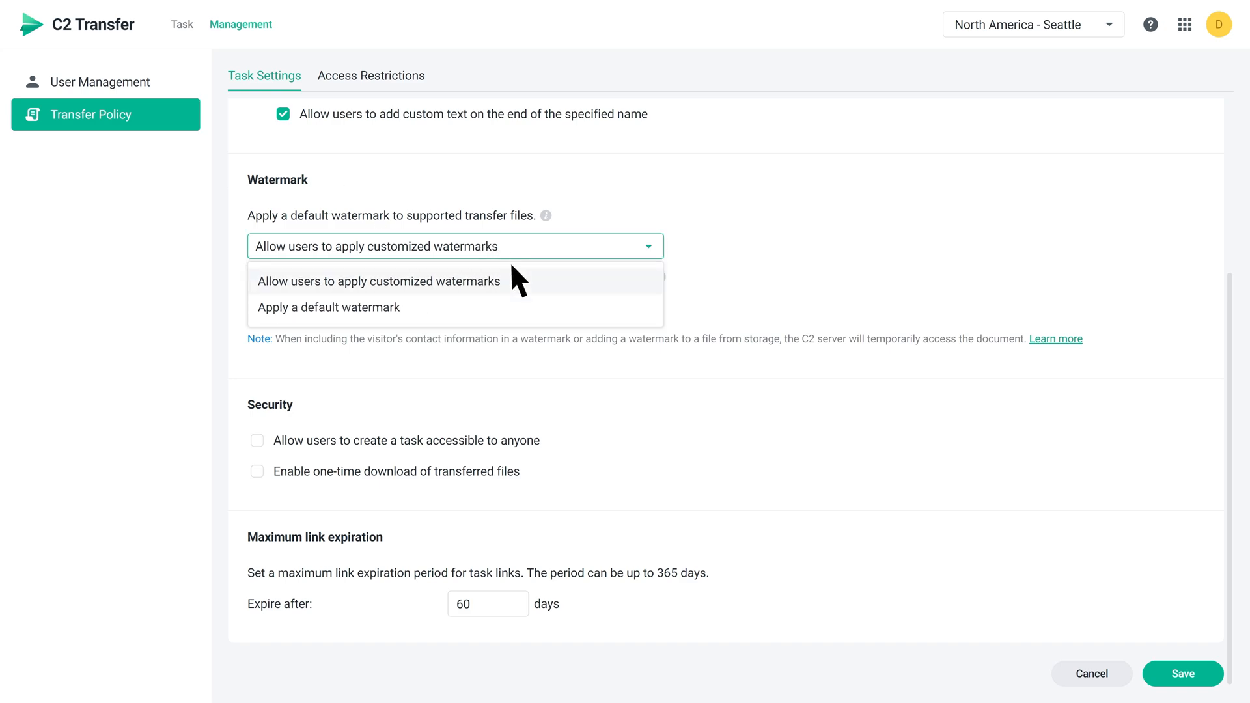
mouse_move(517, 299)
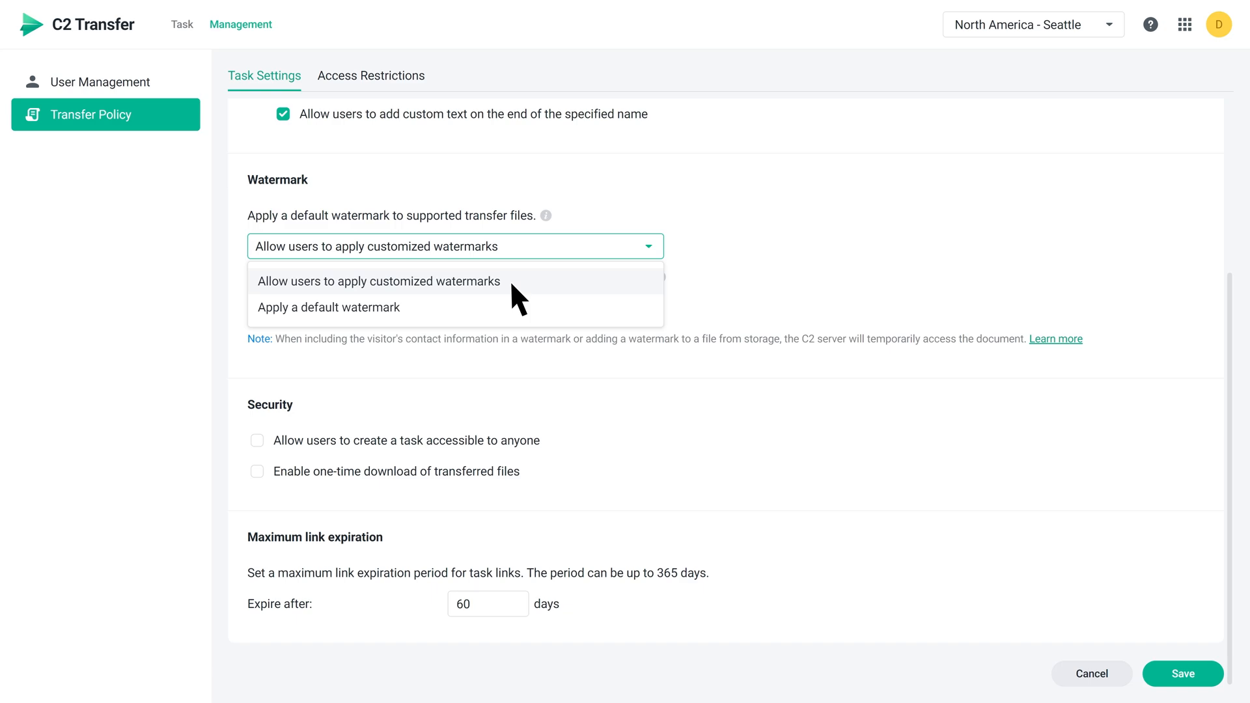
click(328, 307)
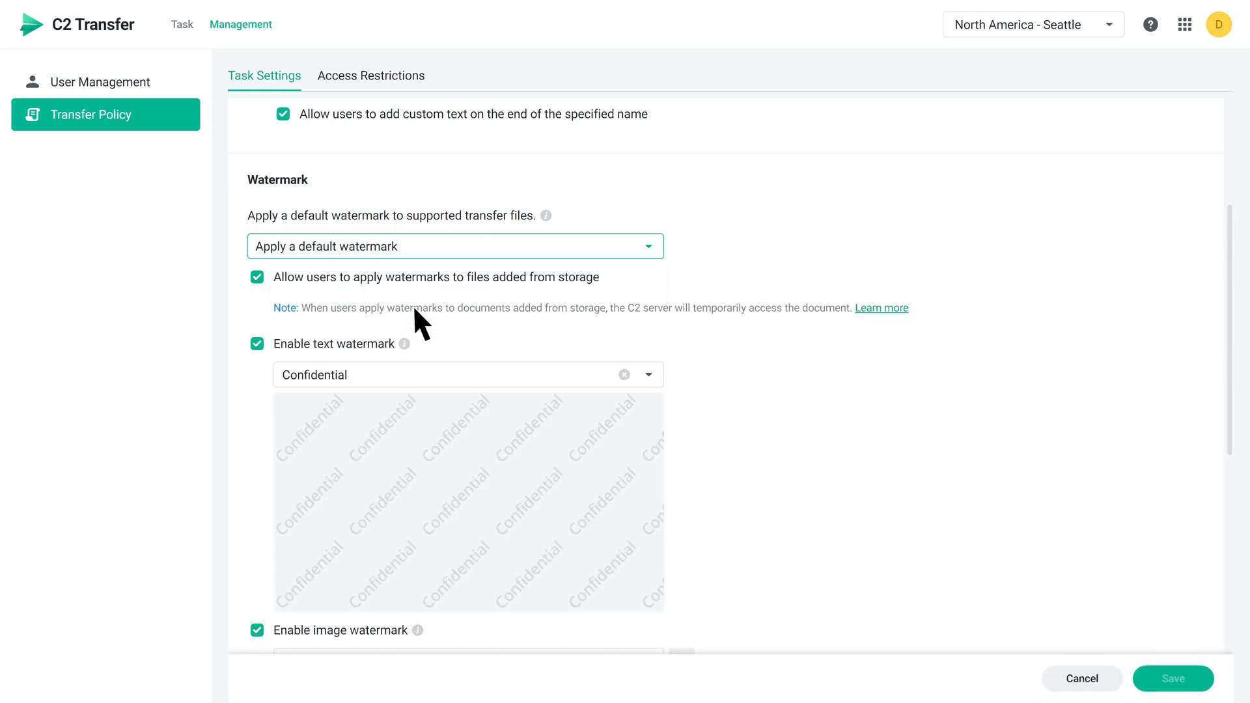
scroll(down, 3)
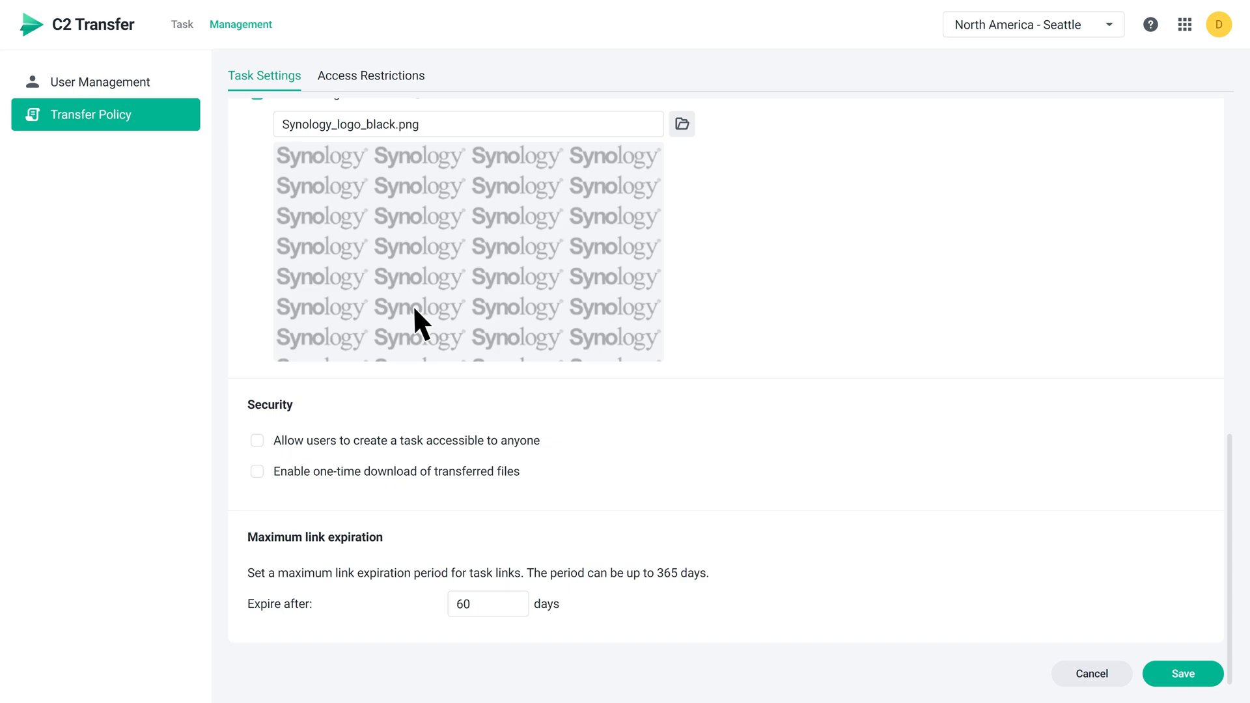
Step: Allow tasks accessible to anyone, enable one-time download, and set Expire after to 365 days
click(257, 440)
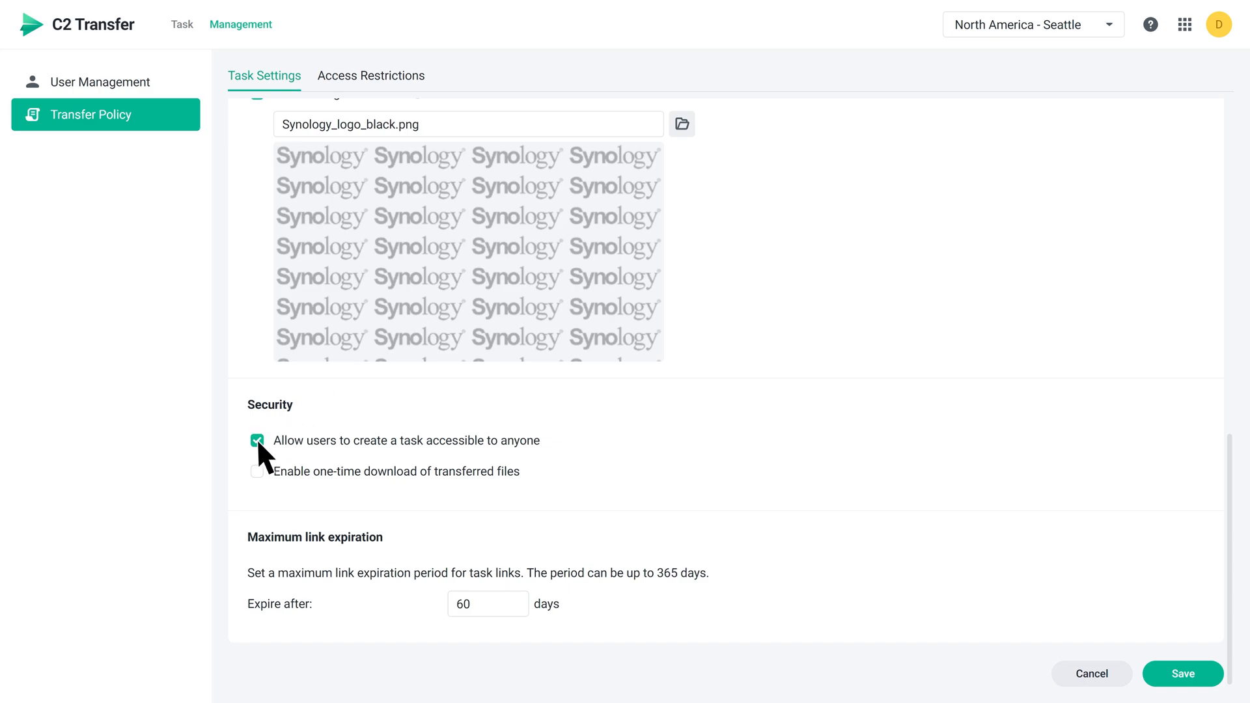
click(256, 471)
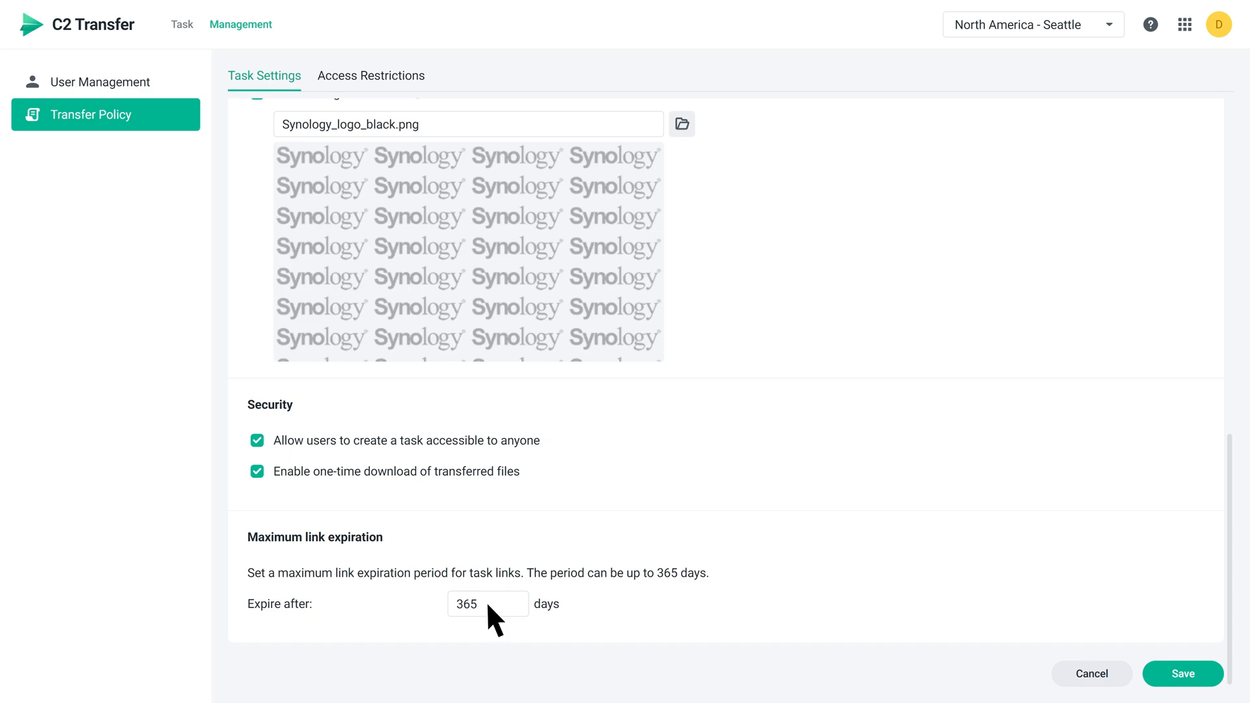
mouse_move(917, 658)
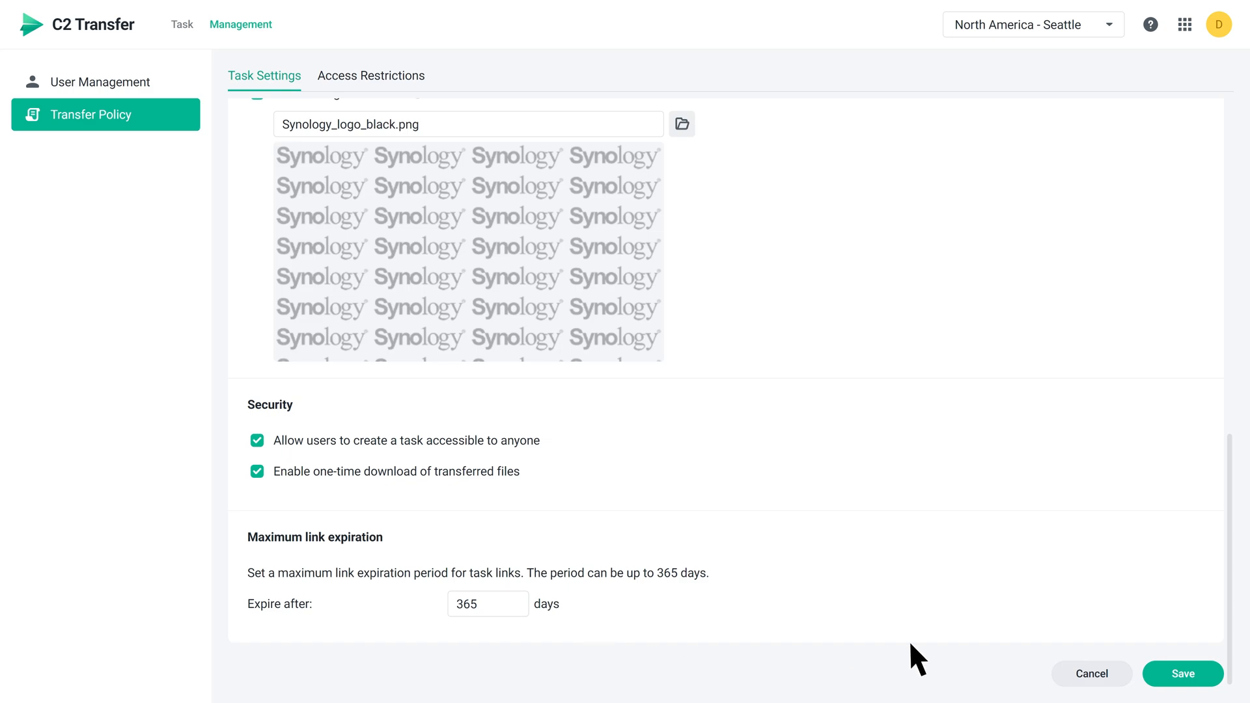
scroll(up, 3)
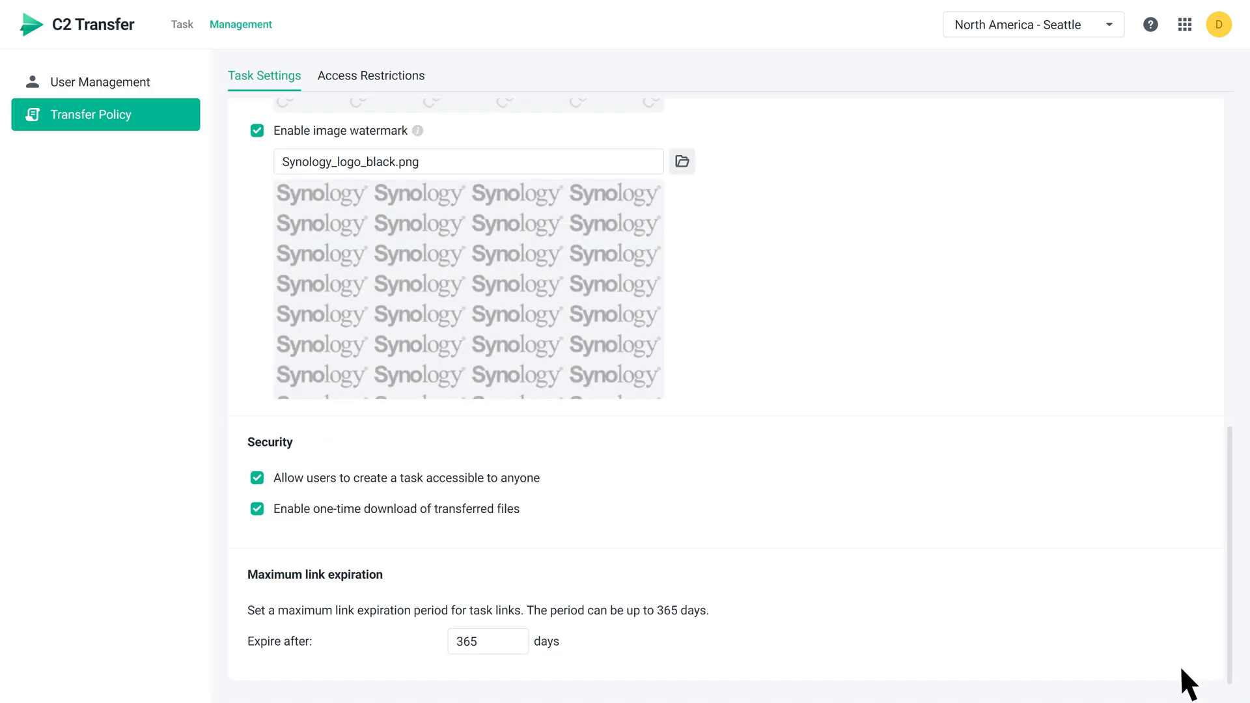
mouse_move(728, 347)
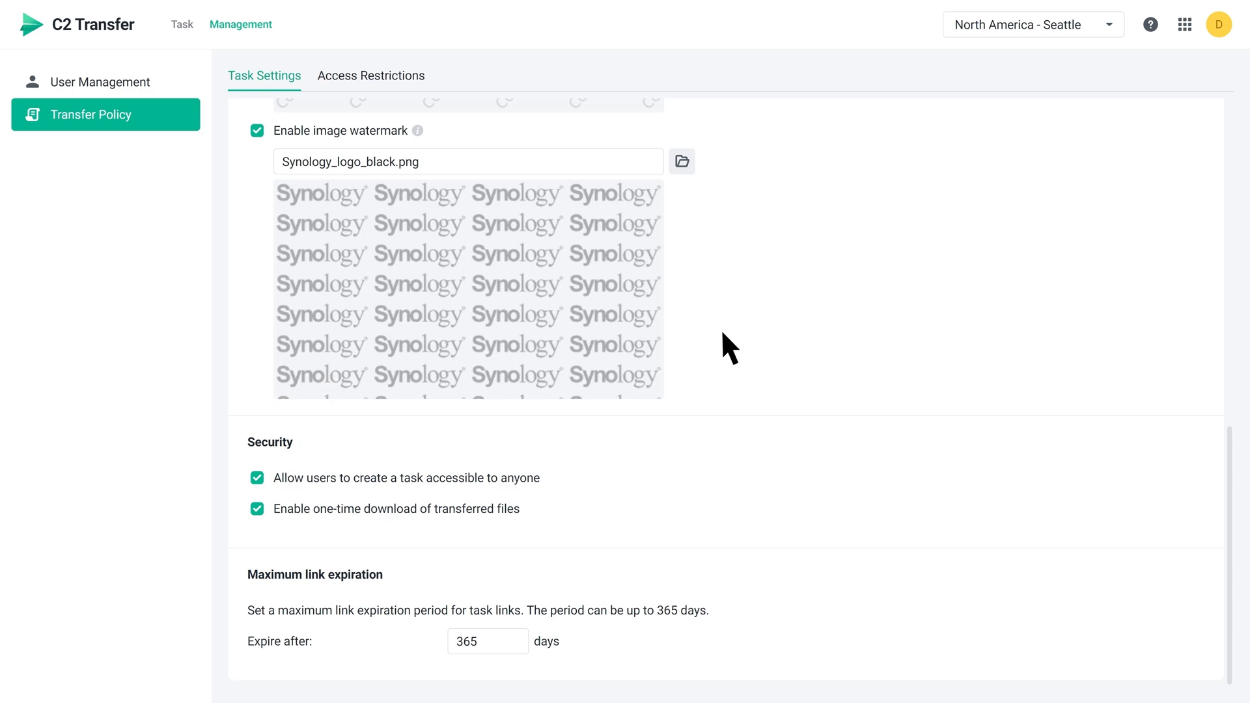
click(370, 75)
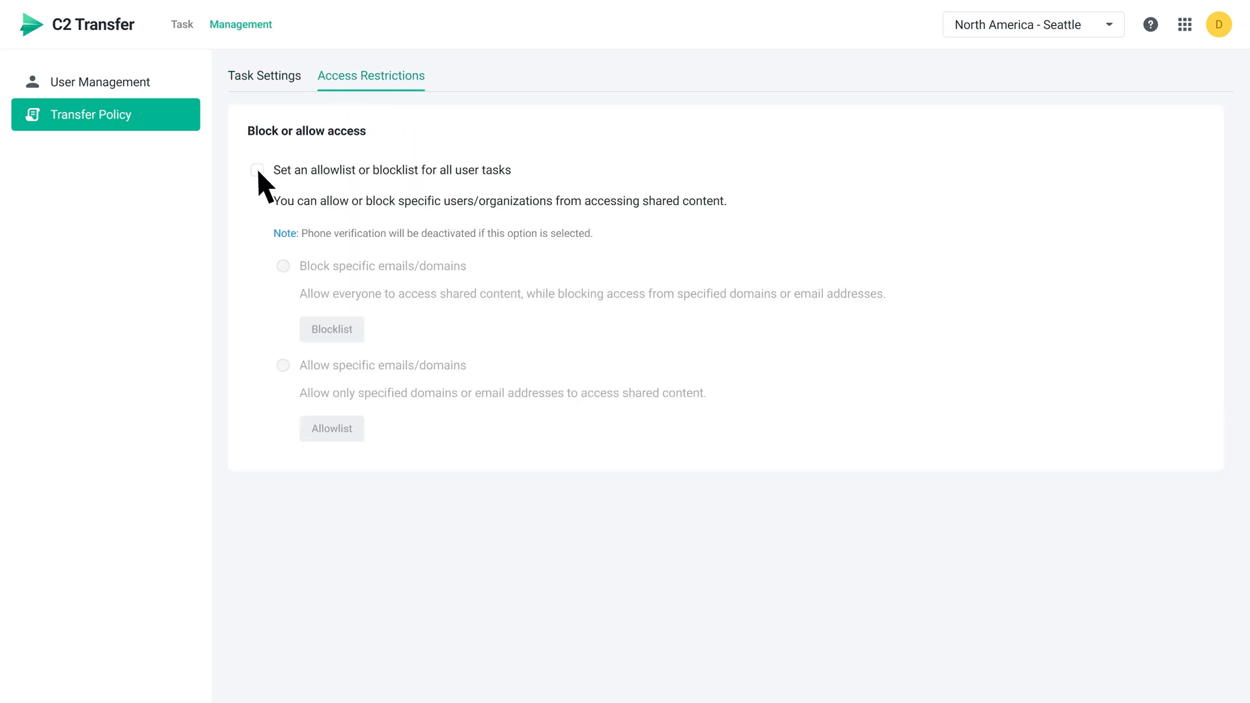
click(256, 170)
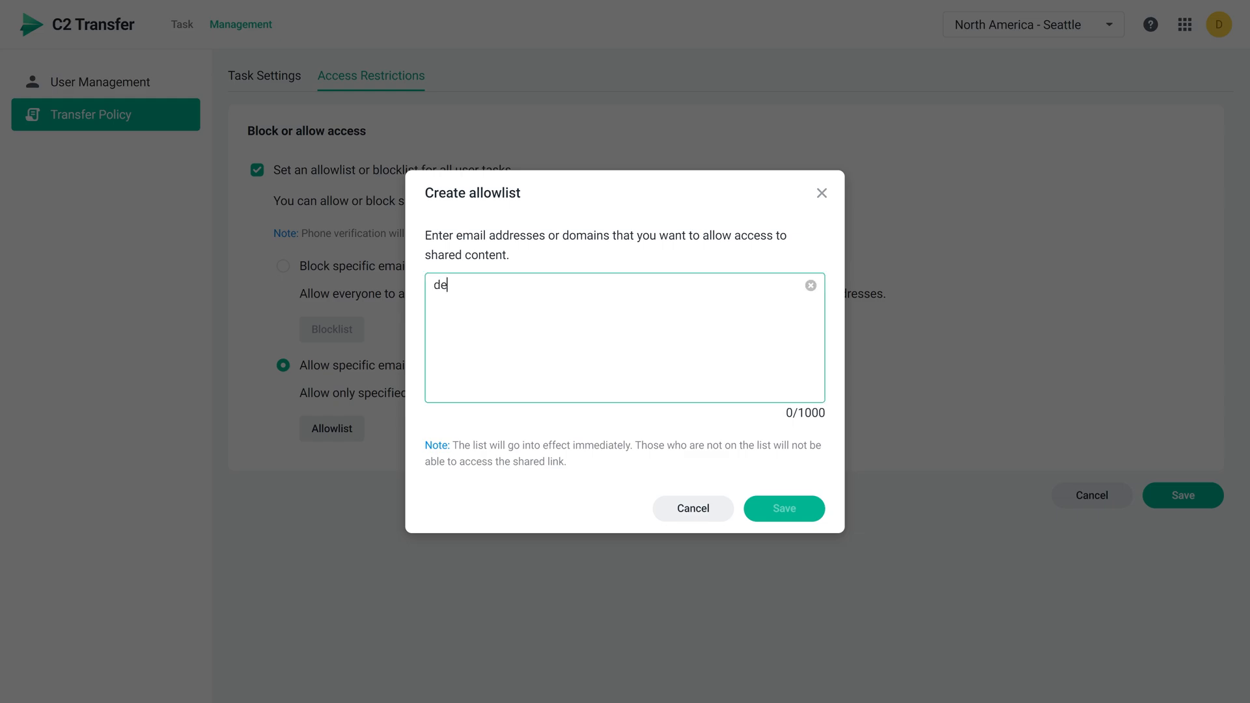
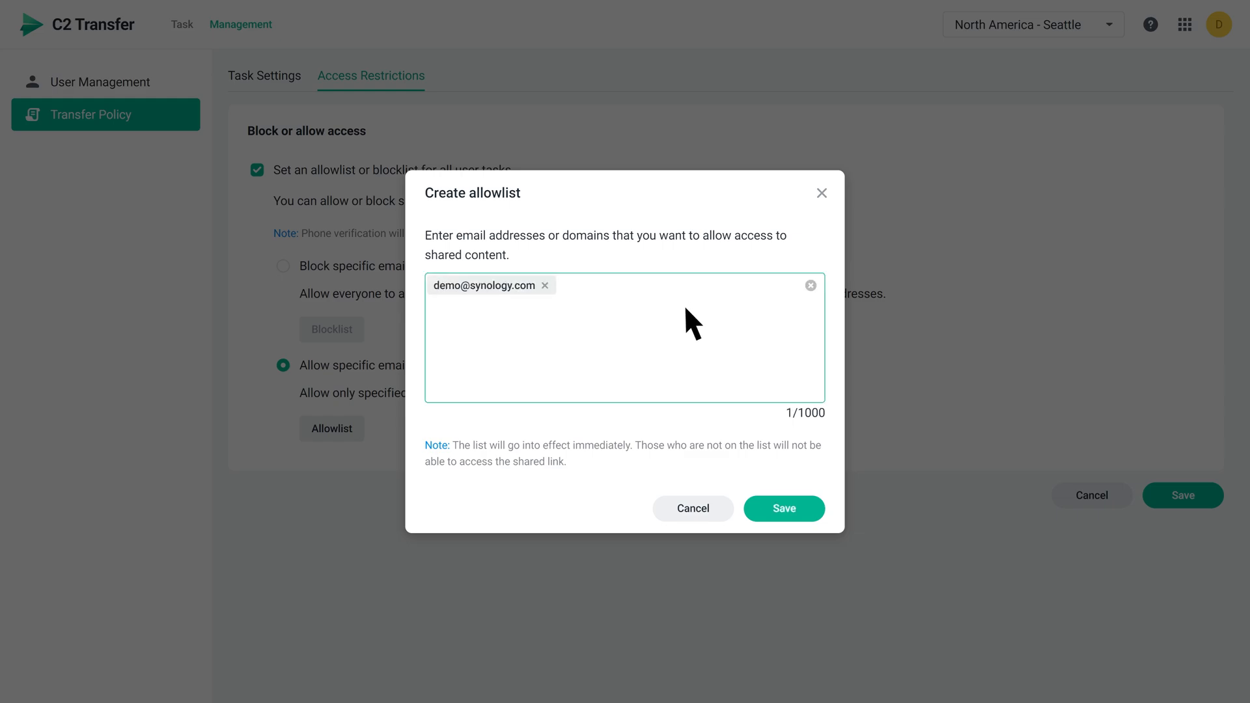